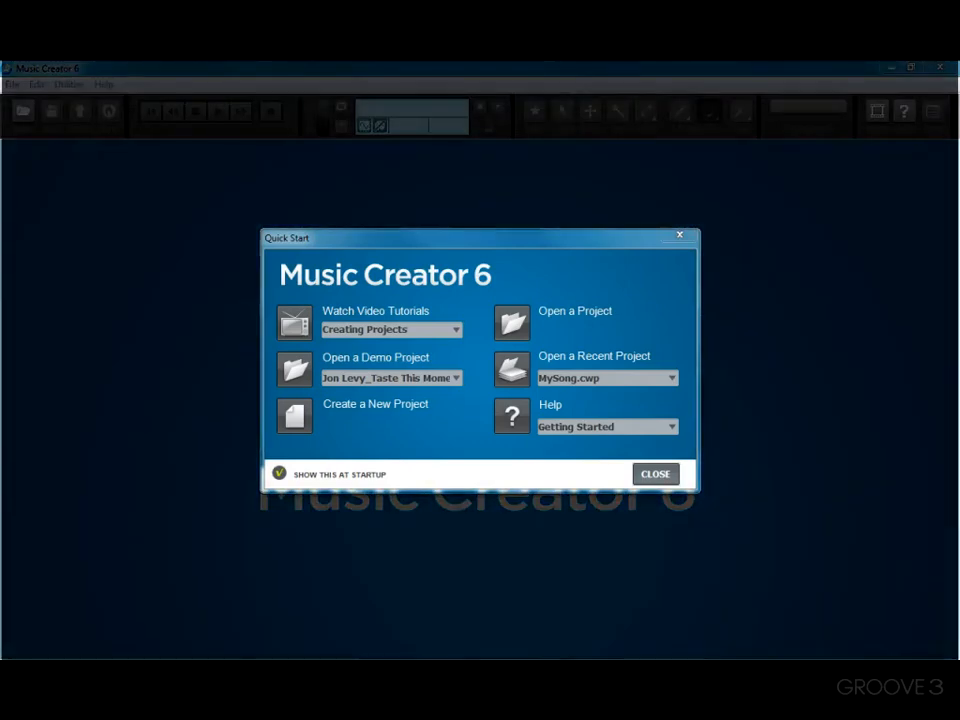
pyautogui.moveTo(276, 288)
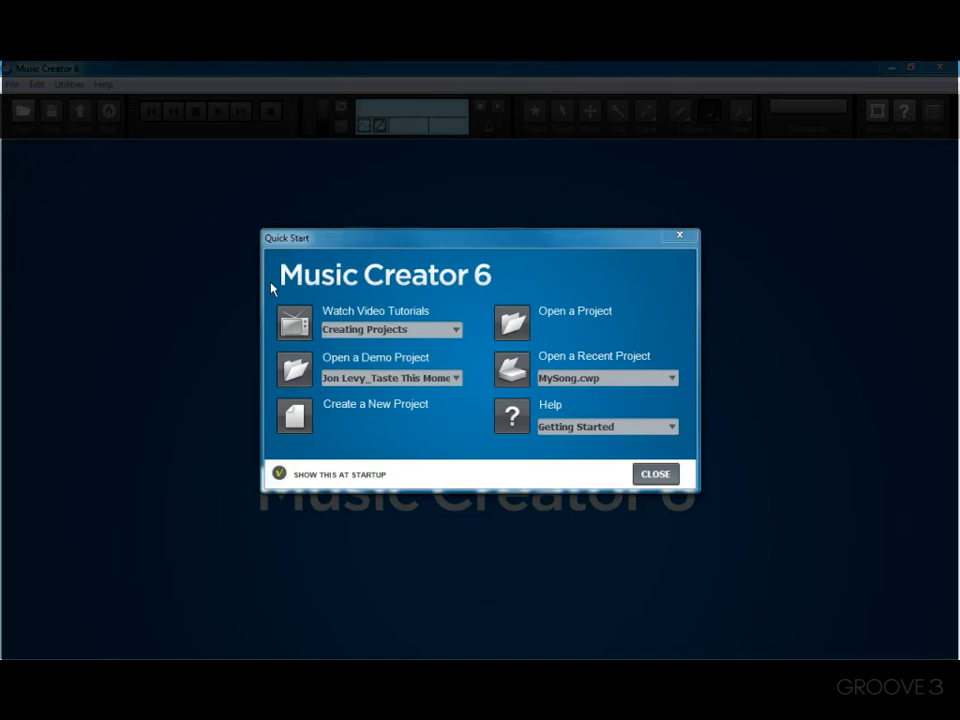
# Dismiss the Quick Start window, leaving the empty program window
pyautogui.click(656, 472)
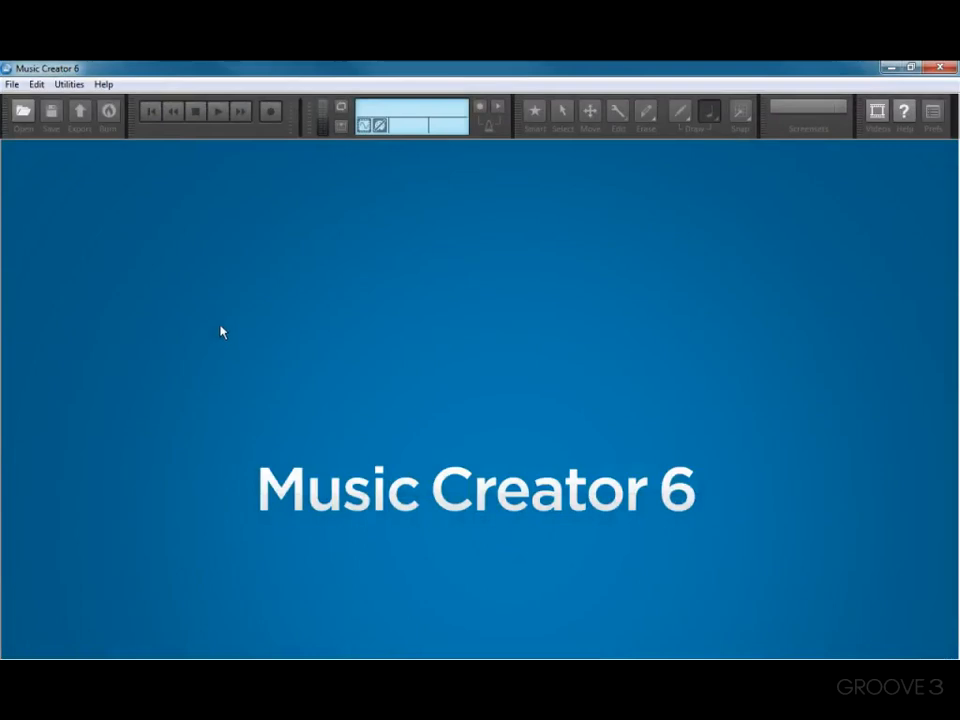
# Reopen Quick Start and launch the Recording Audio video tutorial from the tutorials list
pyautogui.click(104, 84)
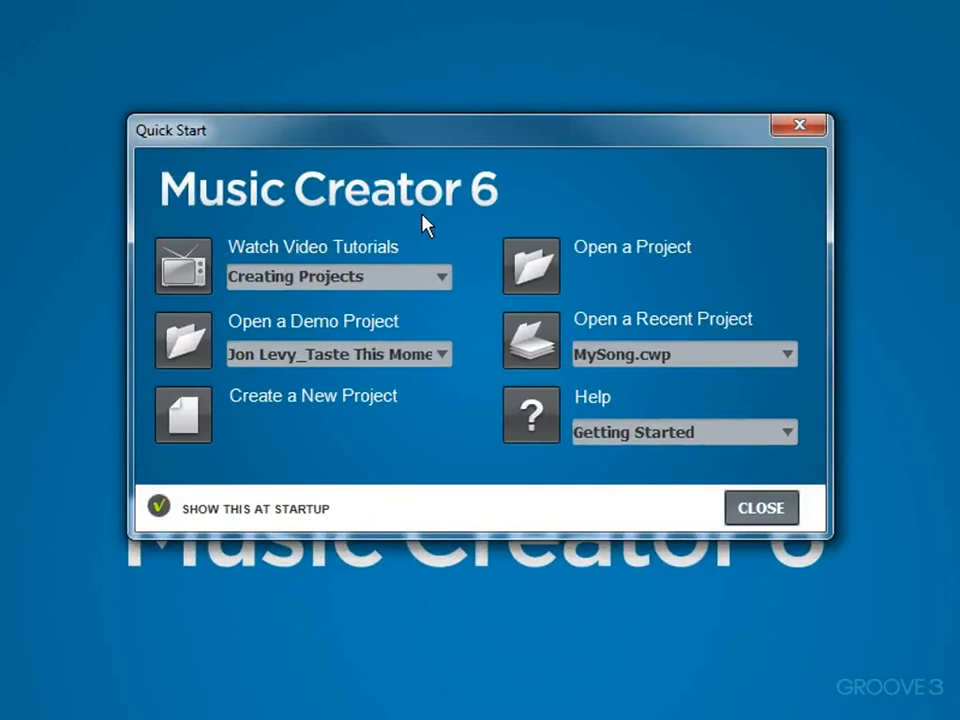
pyautogui.click(436, 276)
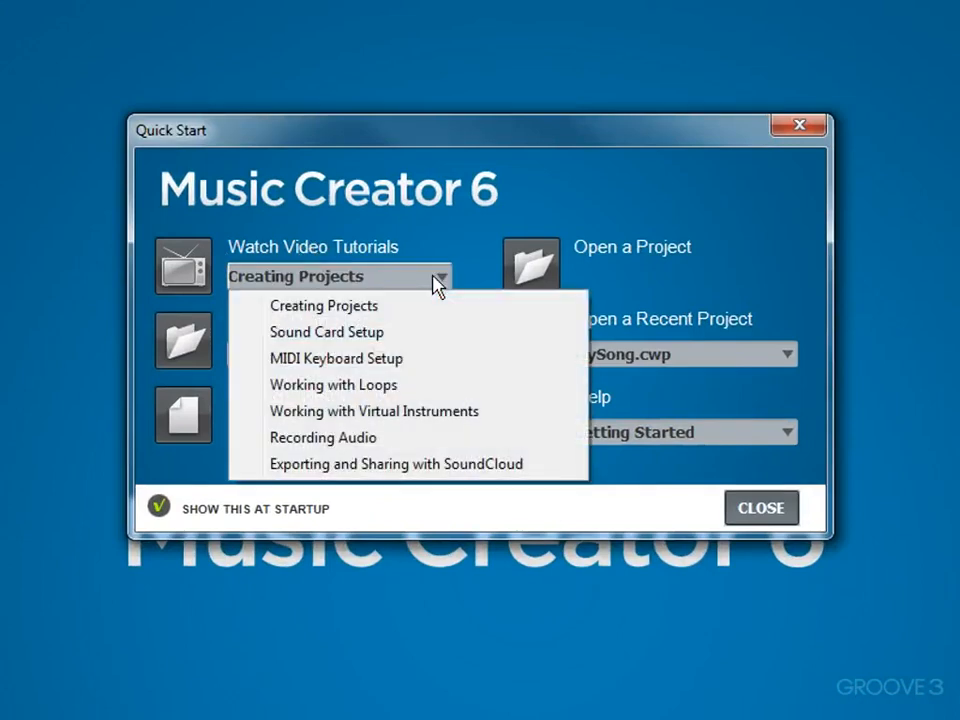
pyautogui.click(324, 436)
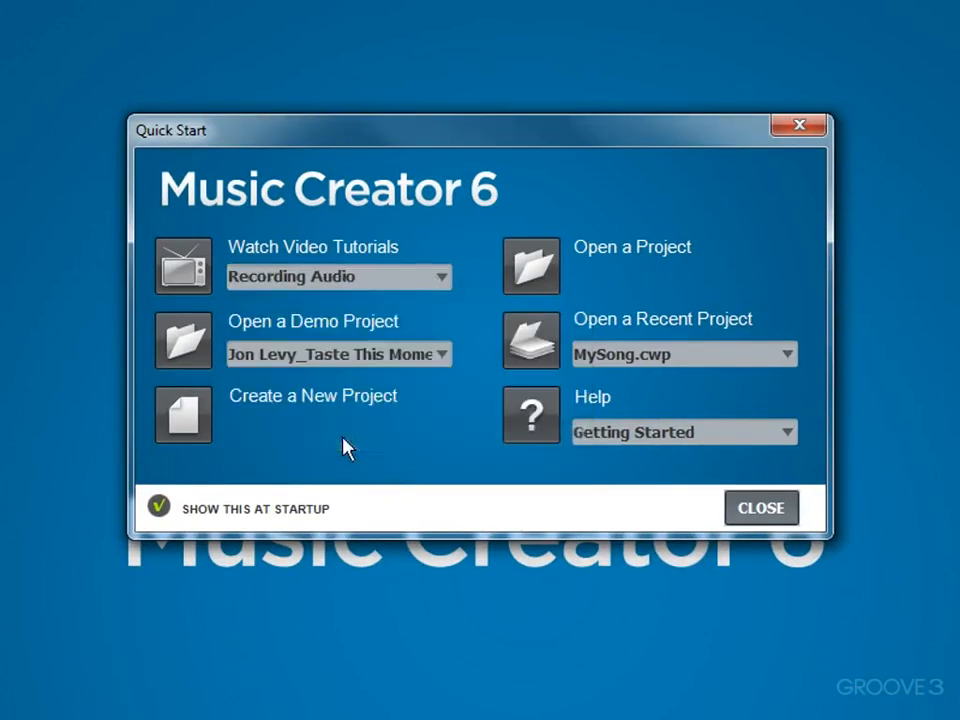
pyautogui.moveTo(184, 276)
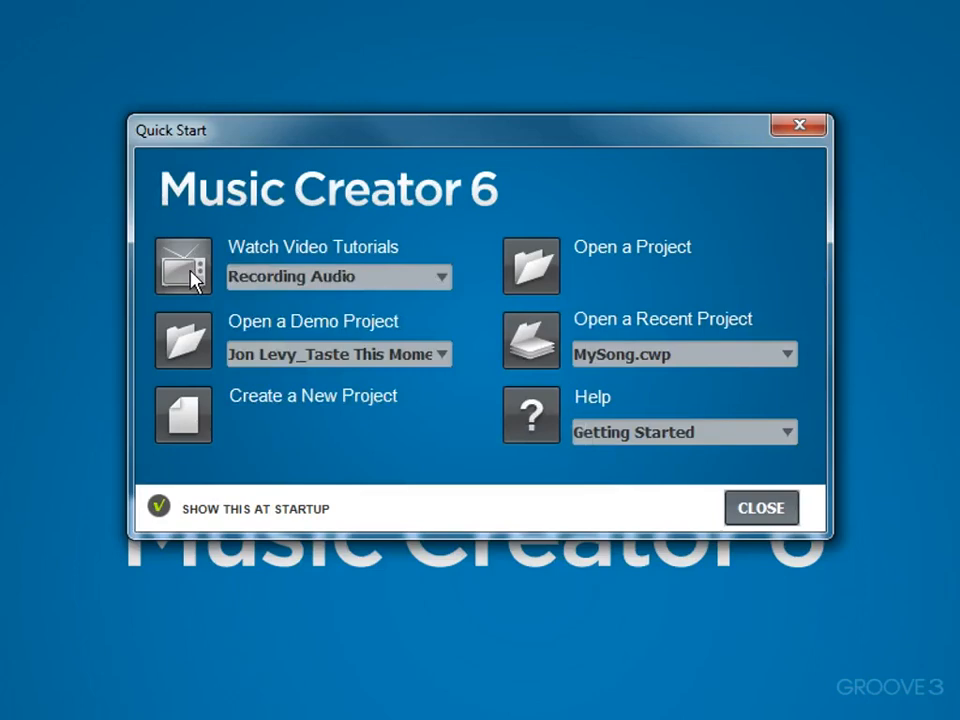
pyautogui.click(184, 264)
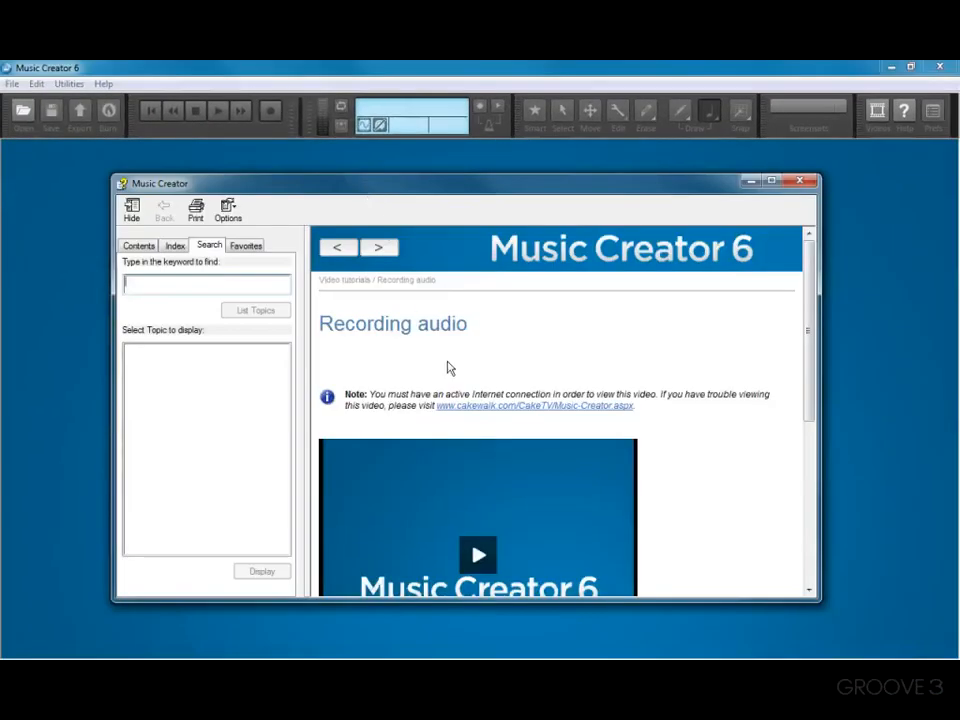
pyautogui.scroll(-3)
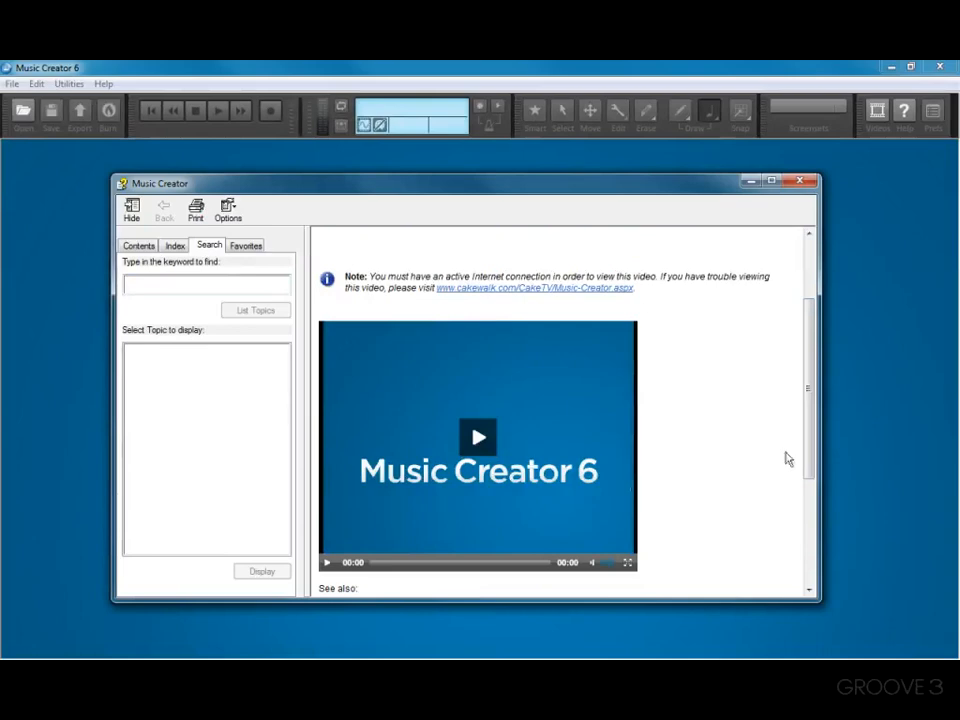
pyautogui.moveTo(490, 450)
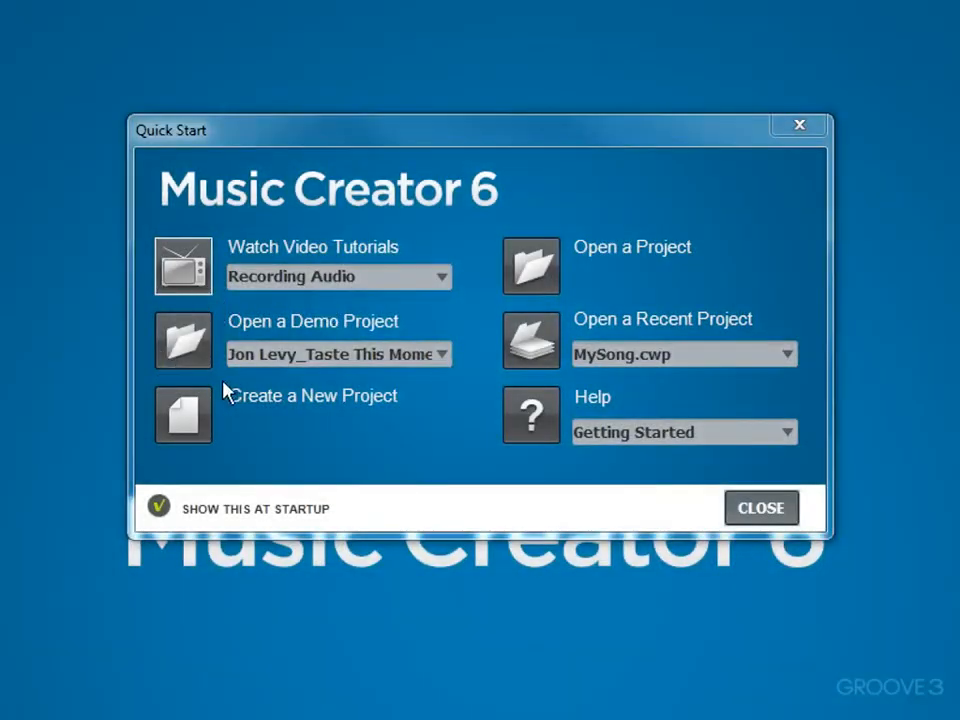
# Open the Jon Levy_Taste This Moment demo project and confirm unpacking its bundle
pyautogui.click(444, 354)
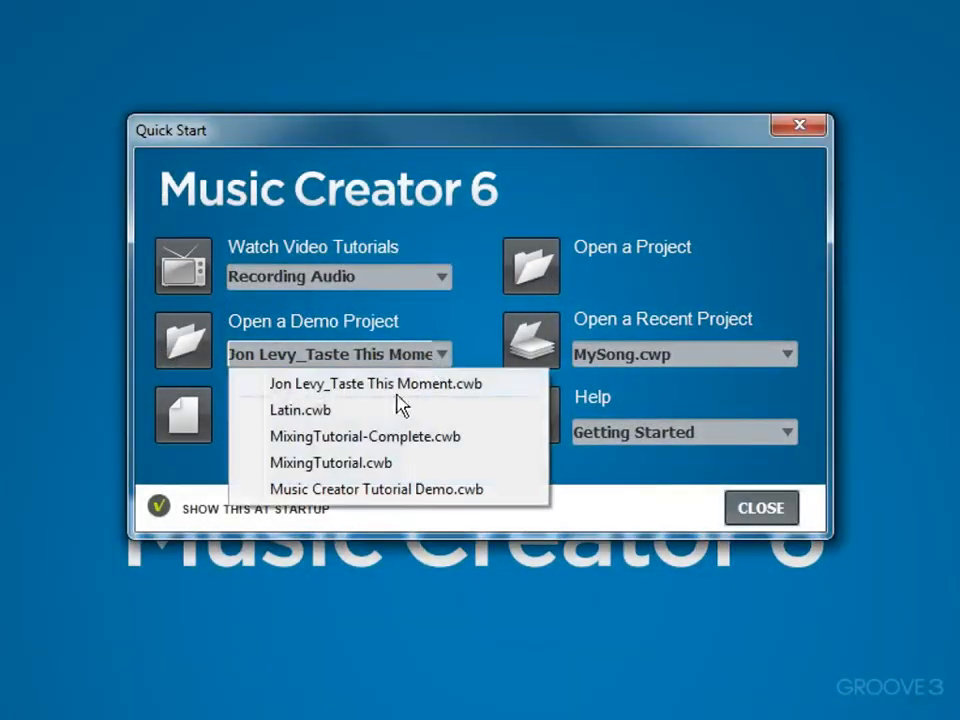
pyautogui.moveTo(368, 462)
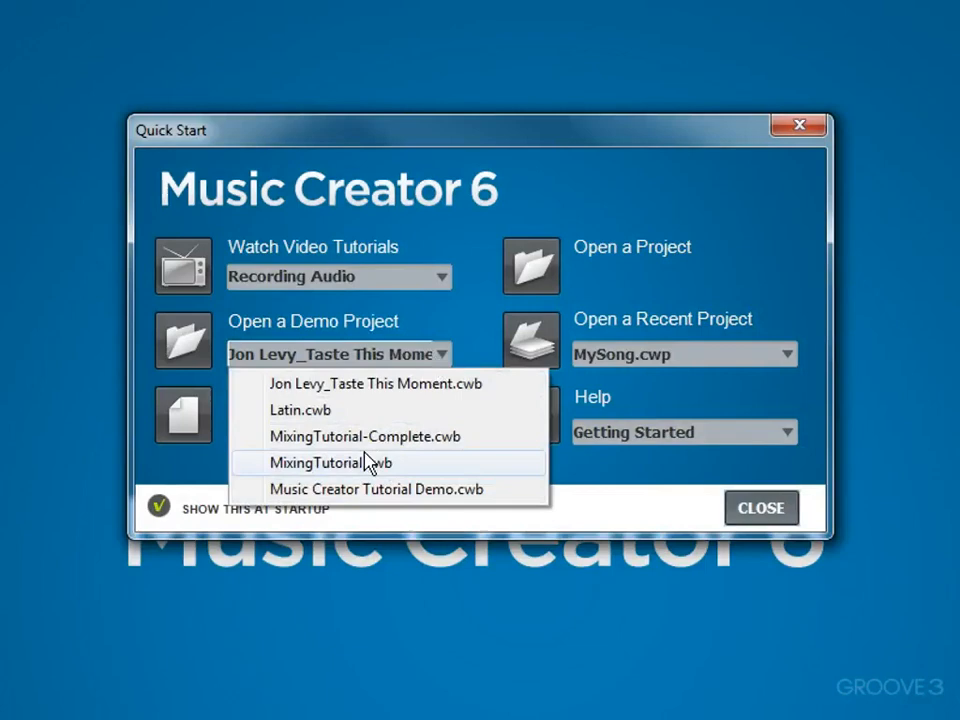
pyautogui.moveTo(368, 384)
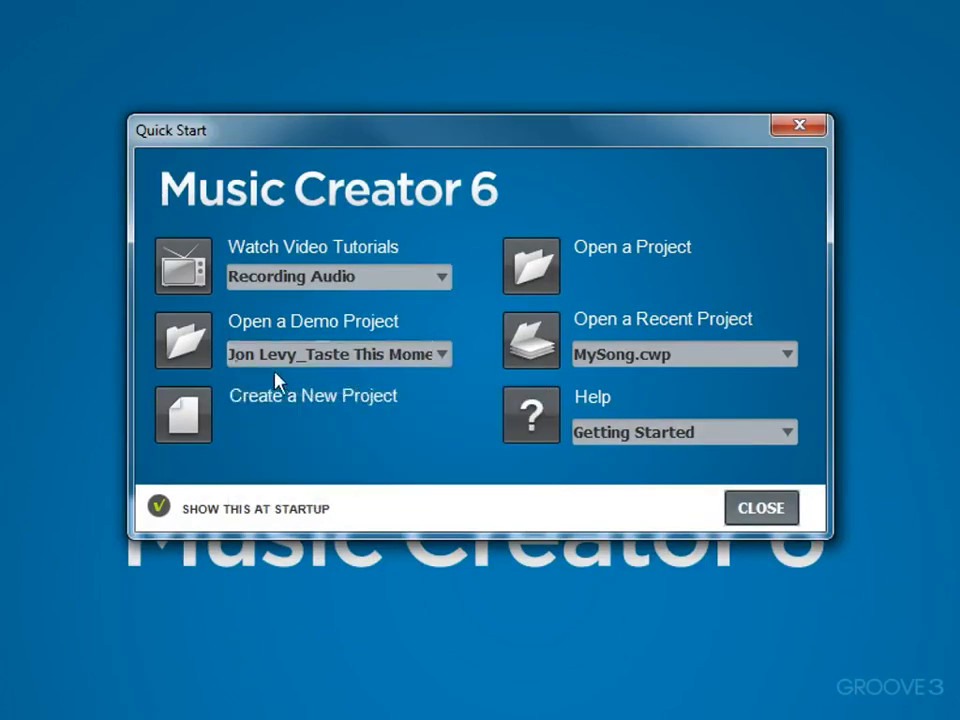
pyautogui.moveTo(184, 340)
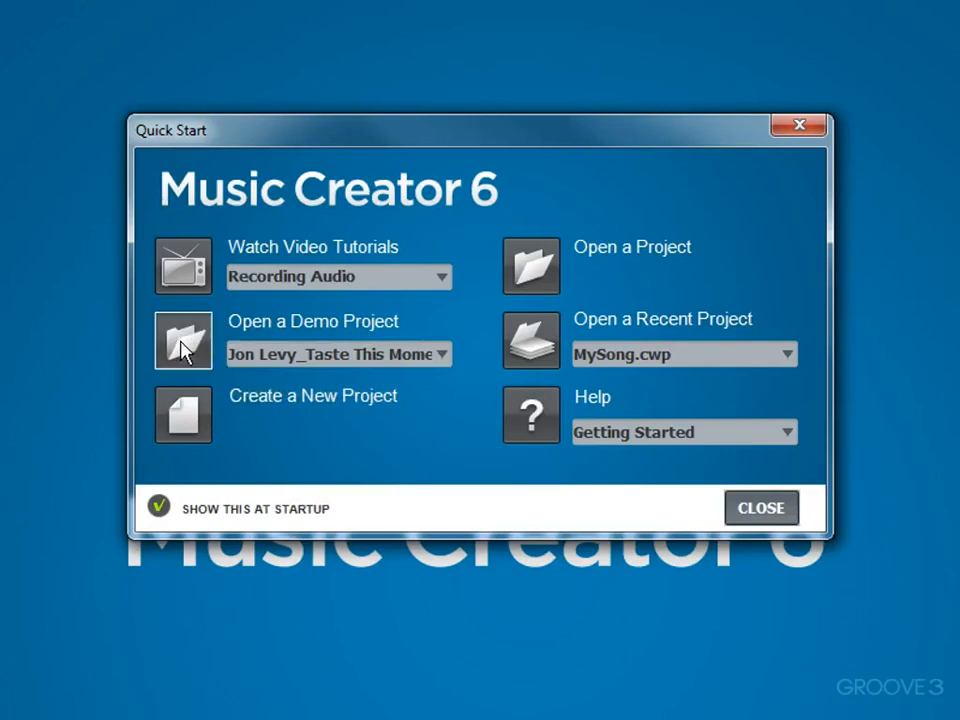
pyautogui.click(182, 340)
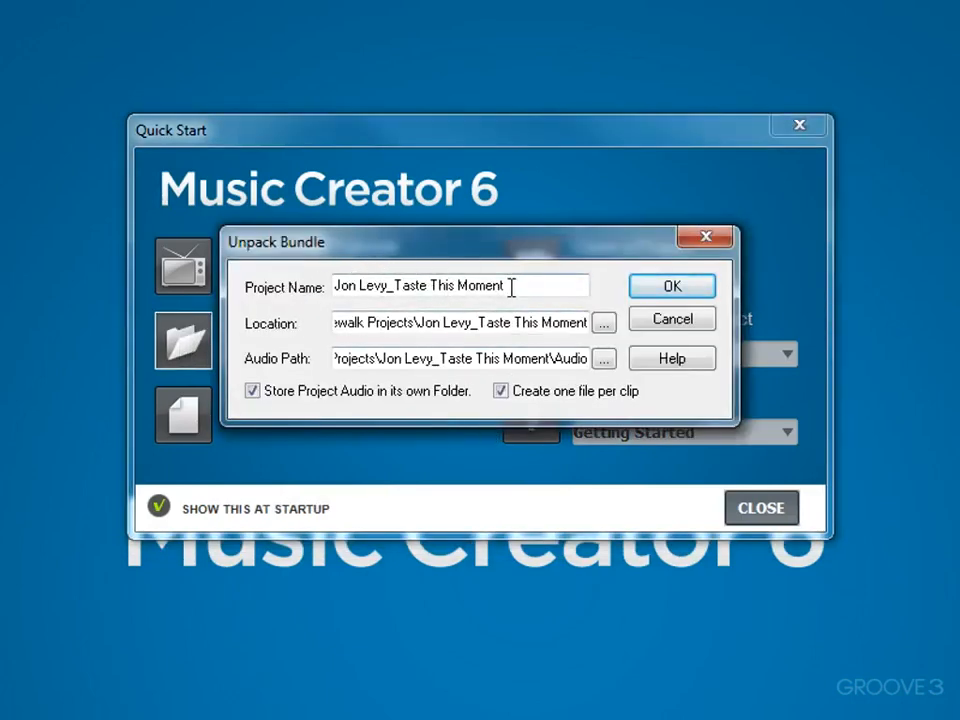
pyautogui.moveTo(444, 396)
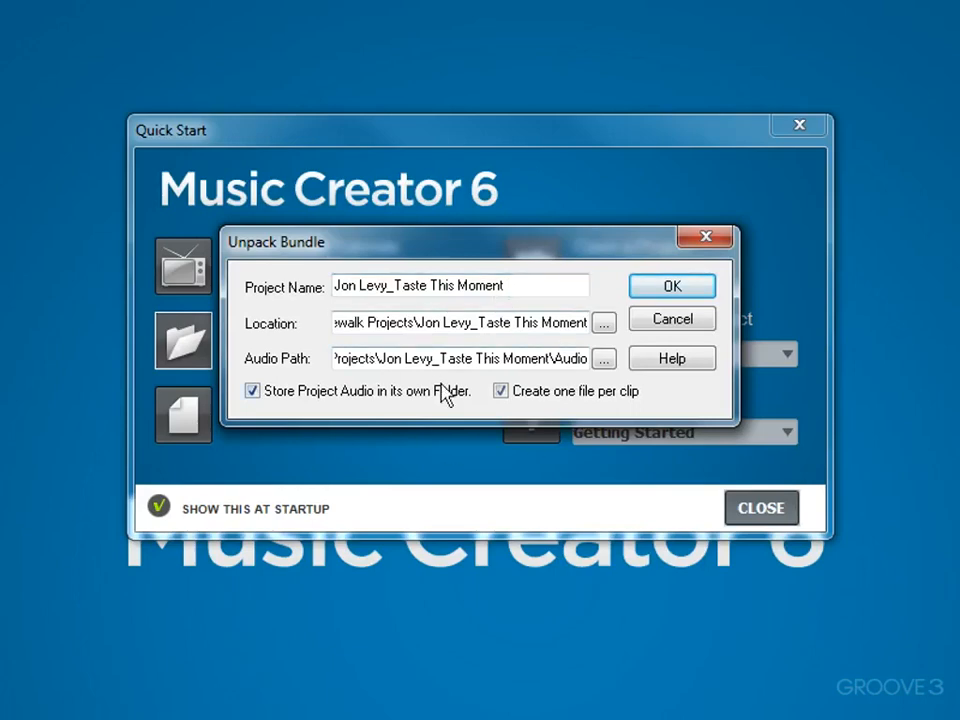
pyautogui.click(672, 286)
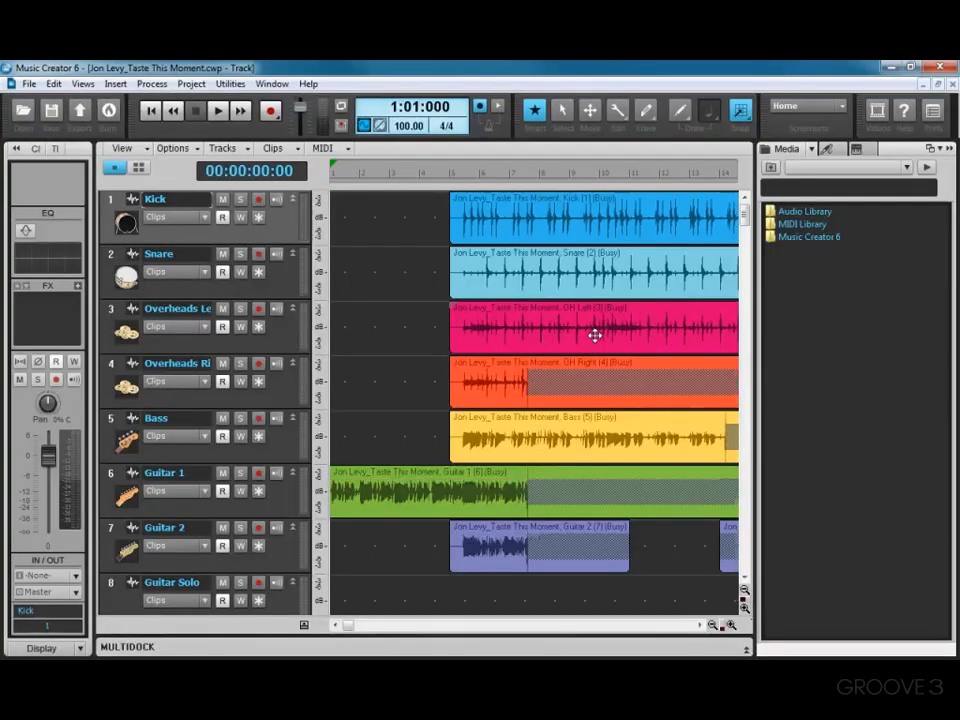
# Close the open demo project via File > Close
pyautogui.click(216, 110)
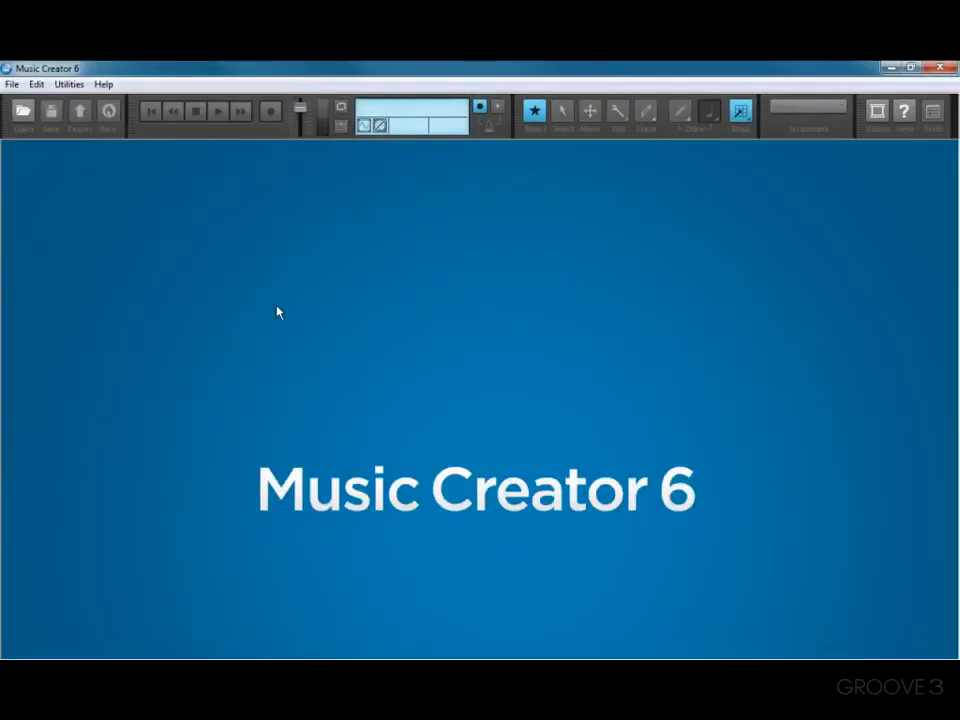
pyautogui.moveTo(104, 84)
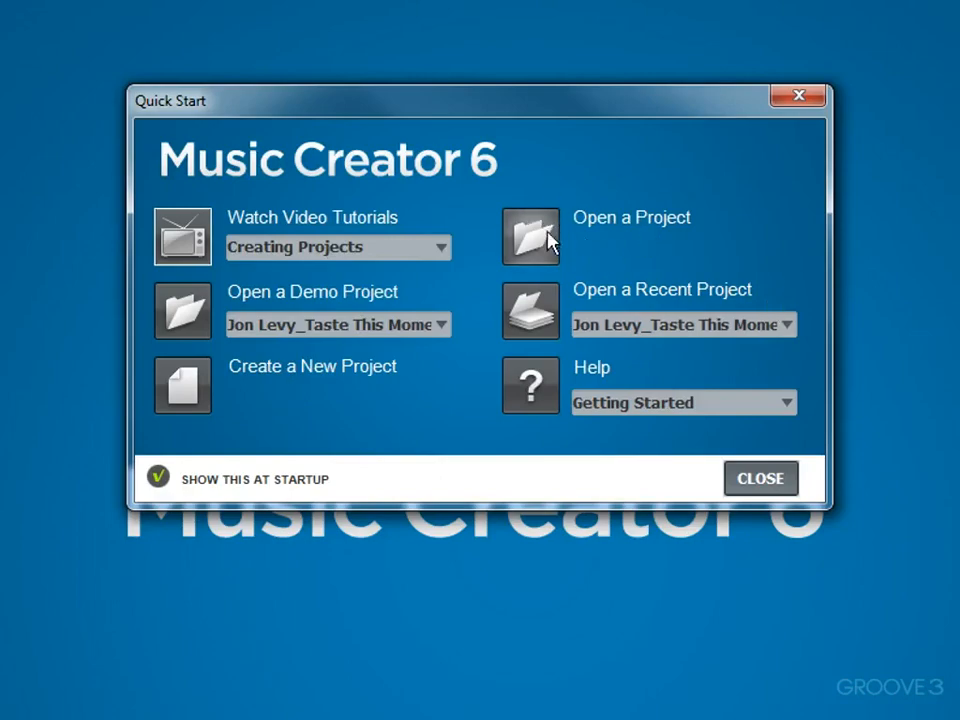
# Browse into the QuickStart folder and open the QuickStart.cwp project
pyautogui.click(530, 236)
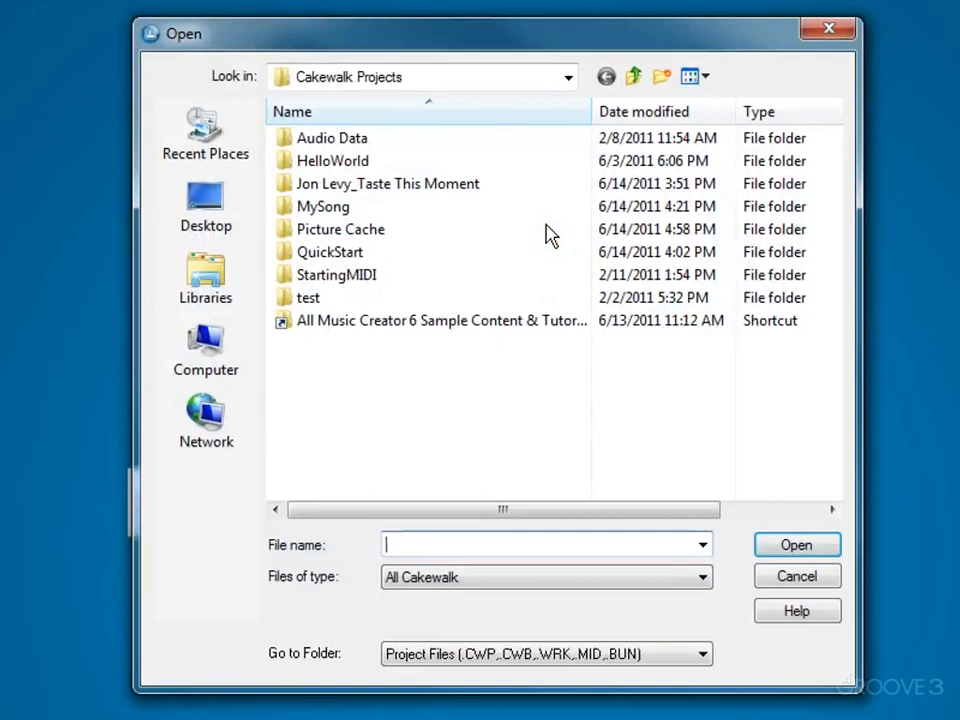
pyautogui.moveTo(270, 82)
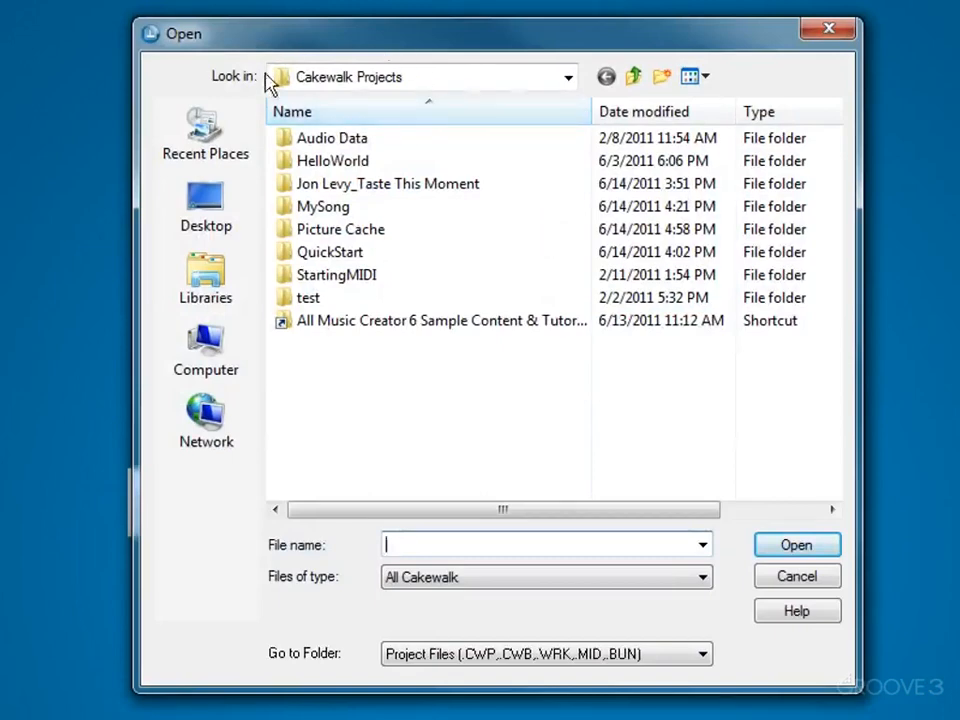
pyautogui.moveTo(350, 64)
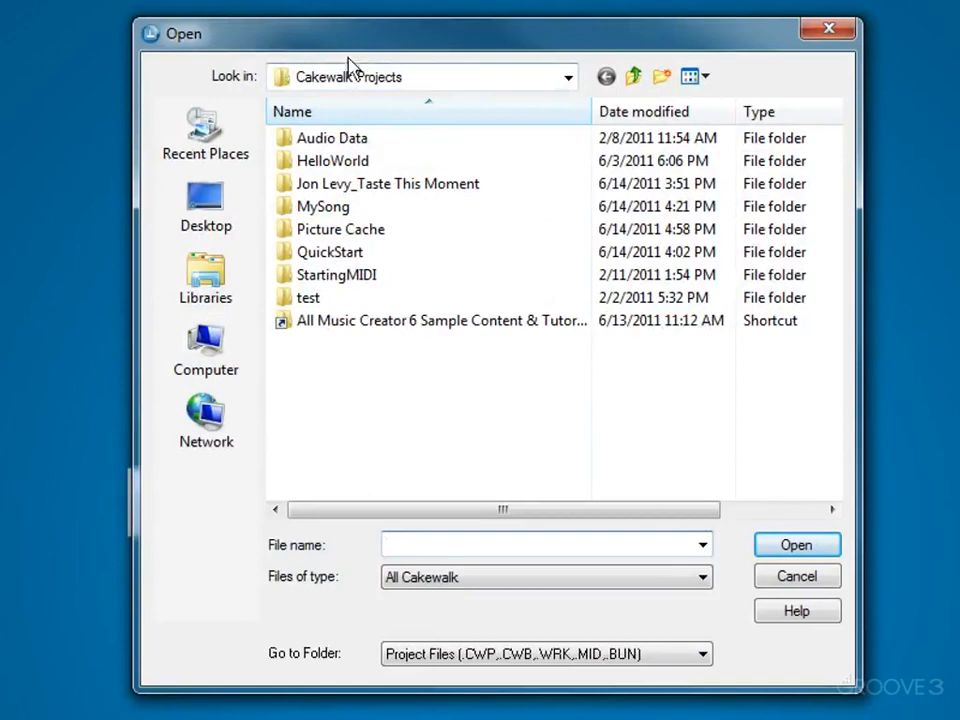
pyautogui.moveTo(358, 96)
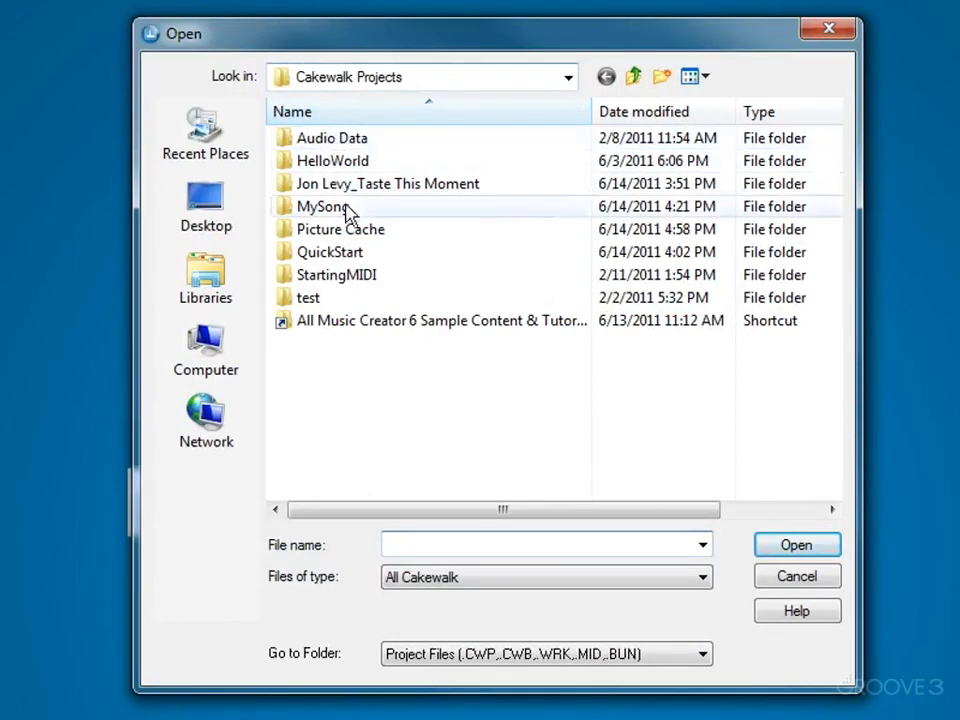
pyautogui.moveTo(336, 310)
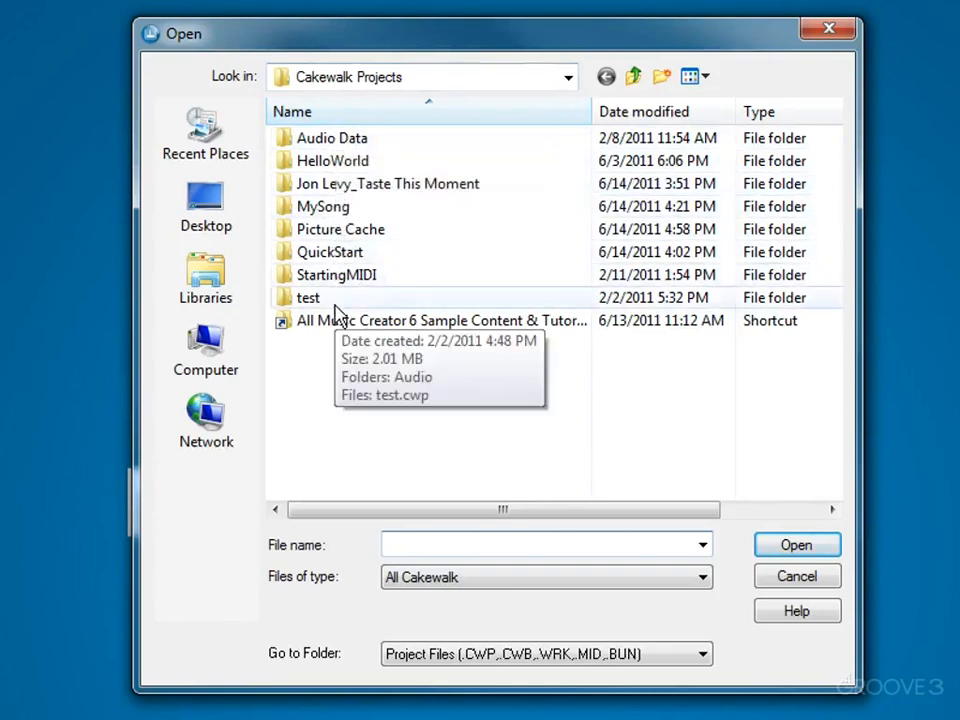
pyautogui.doubleClick(330, 252)
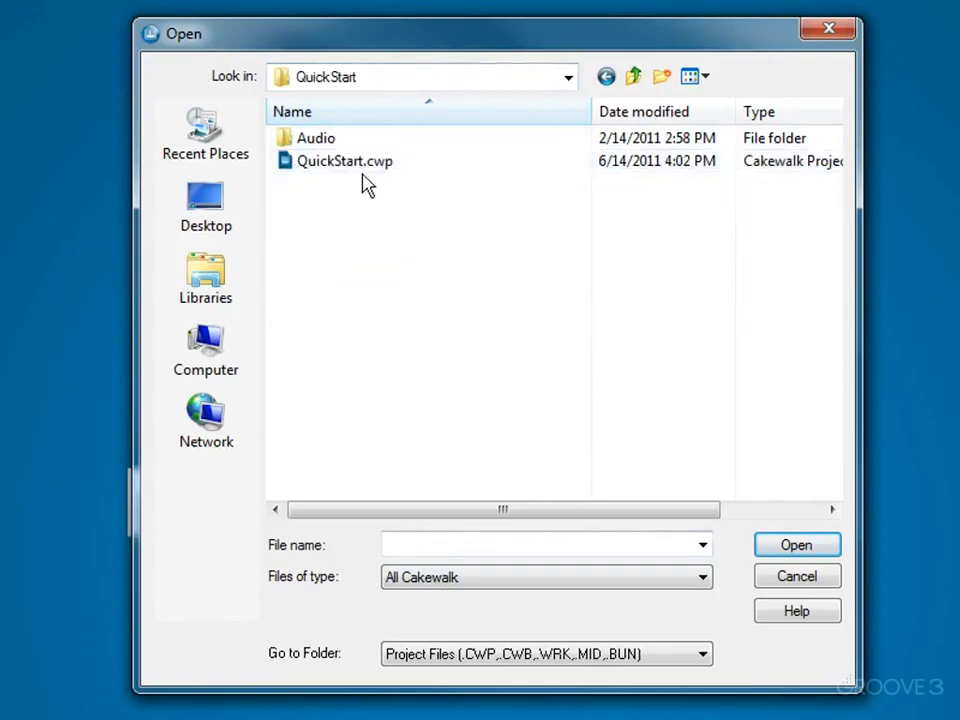
pyautogui.moveTo(376, 190)
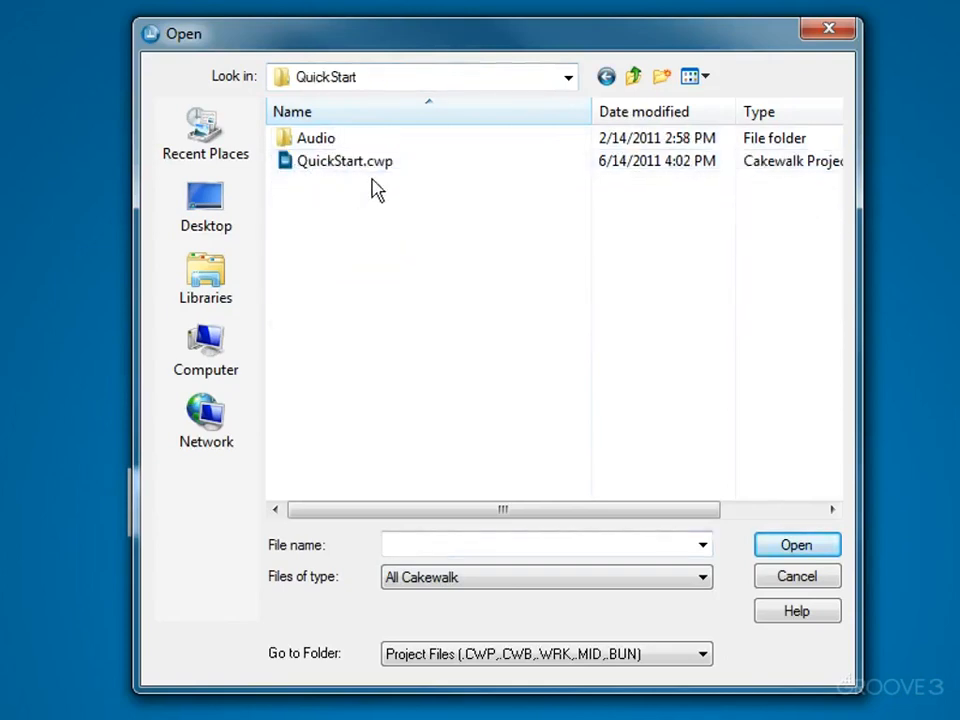
pyautogui.moveTo(390, 184)
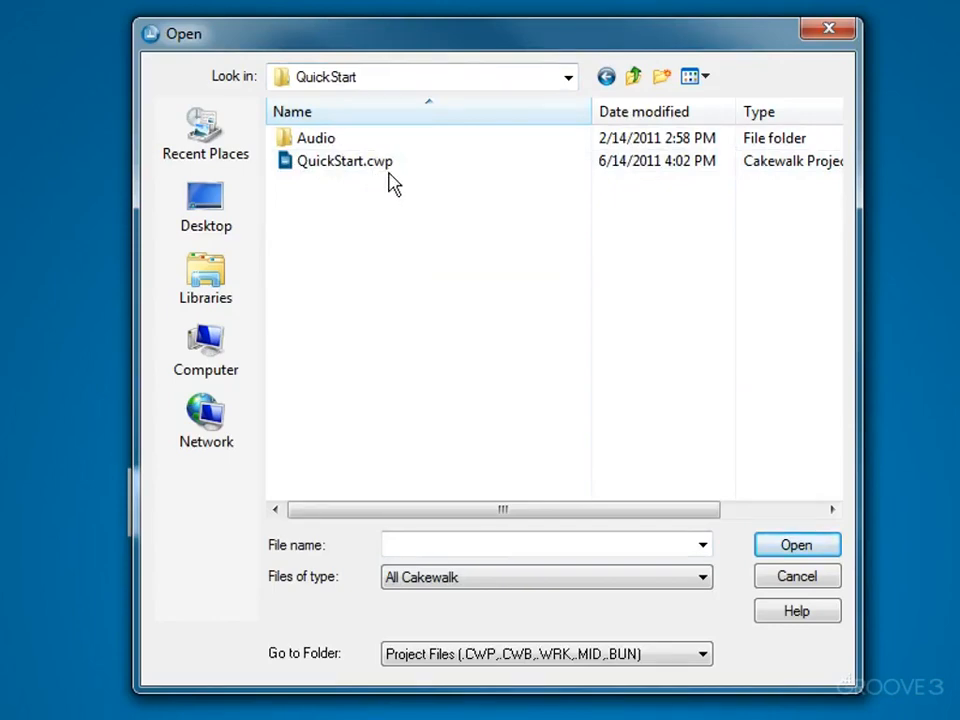
pyautogui.click(344, 160)
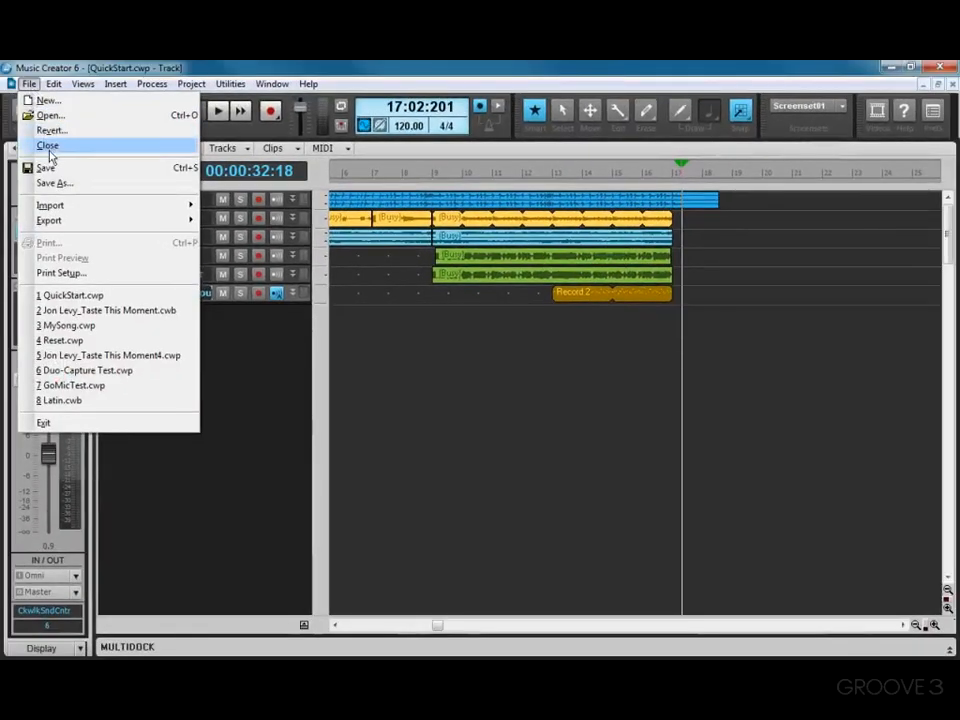
# Close the QuickStart project and bring Quick Start back from the Help menu
pyautogui.click(48, 146)
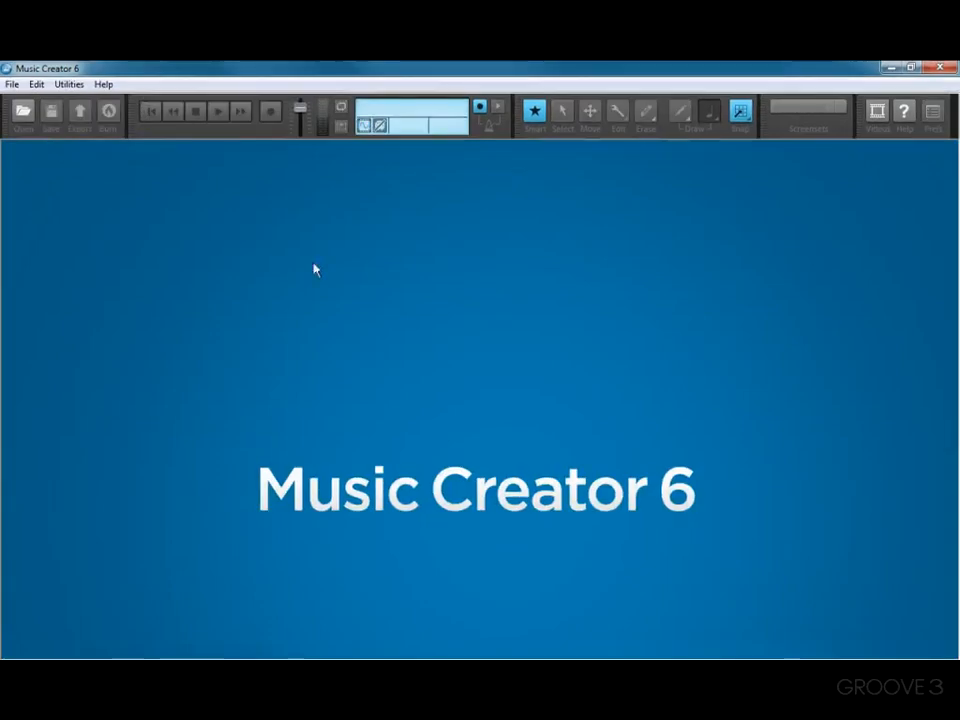
pyautogui.click(104, 84)
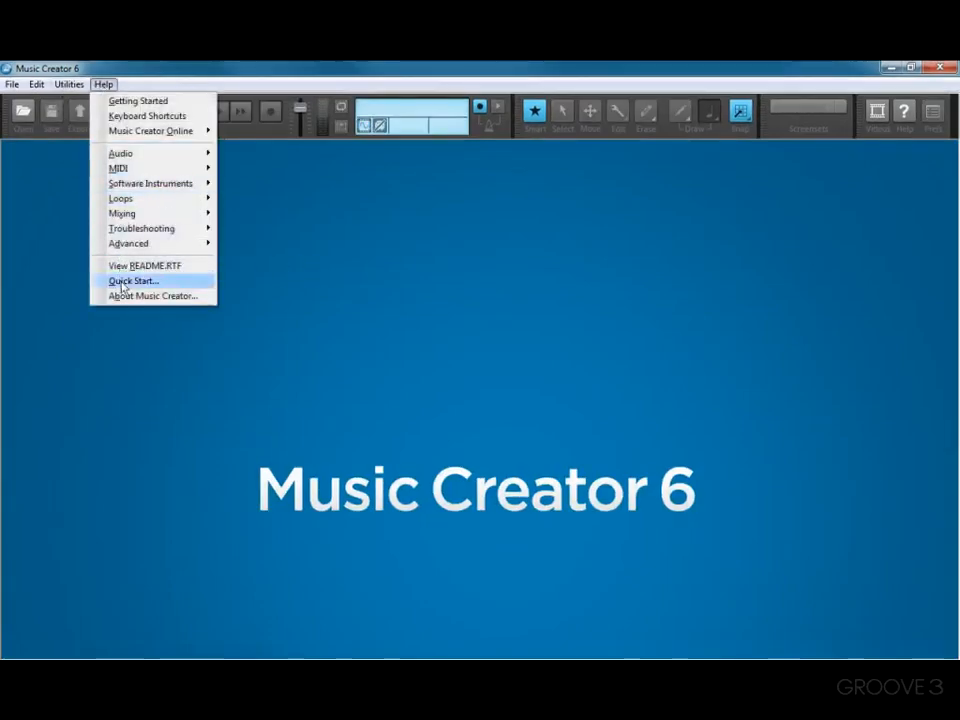
pyautogui.click(132, 280)
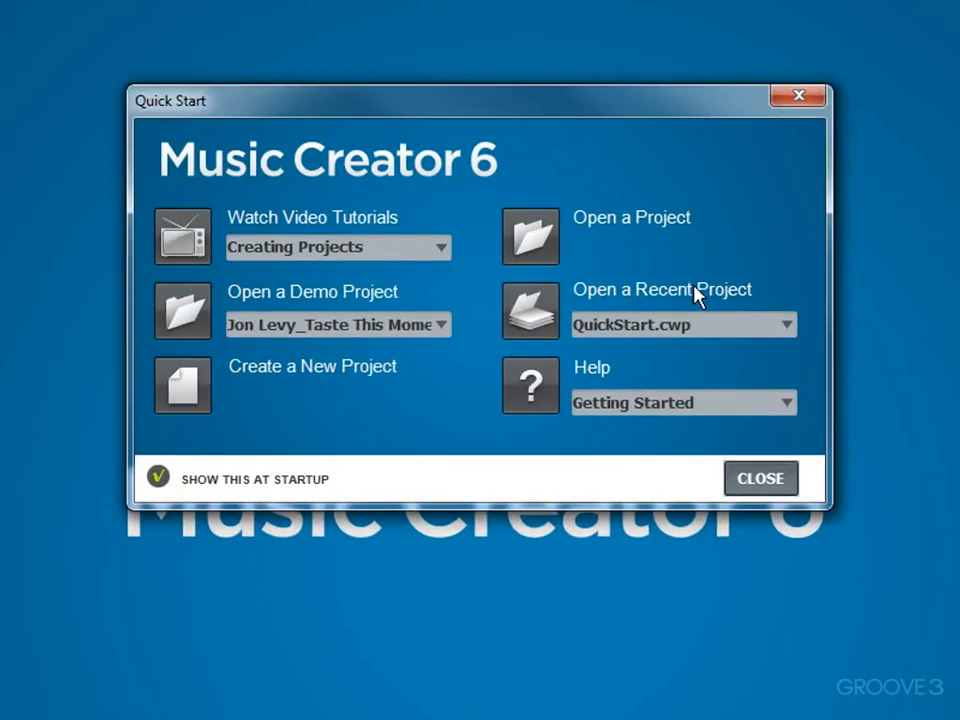
pyautogui.moveTo(684, 292)
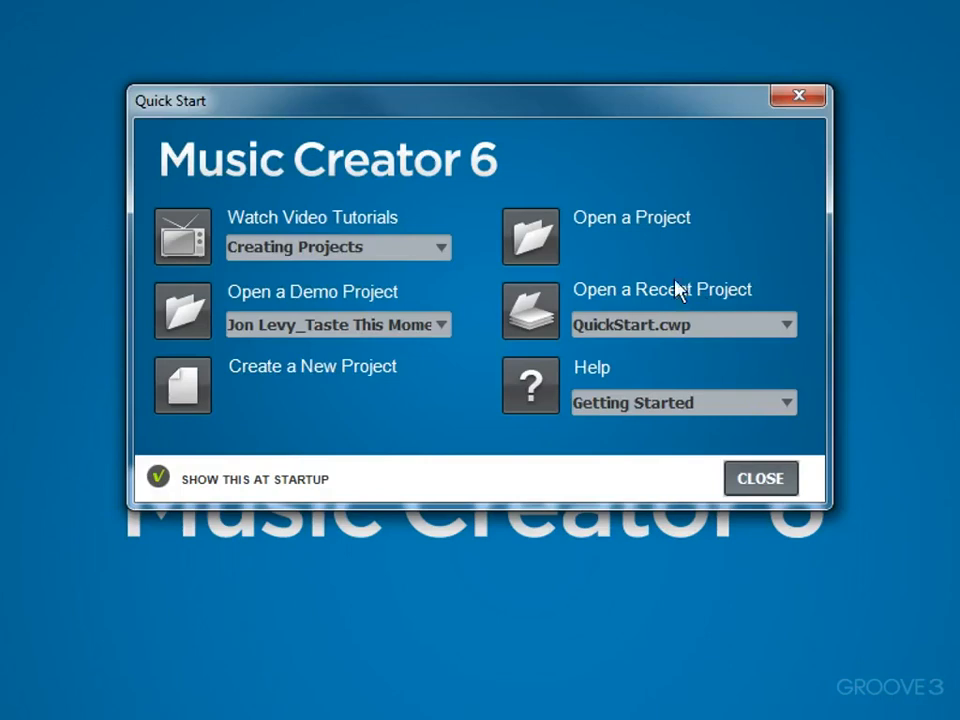
pyautogui.click(788, 324)
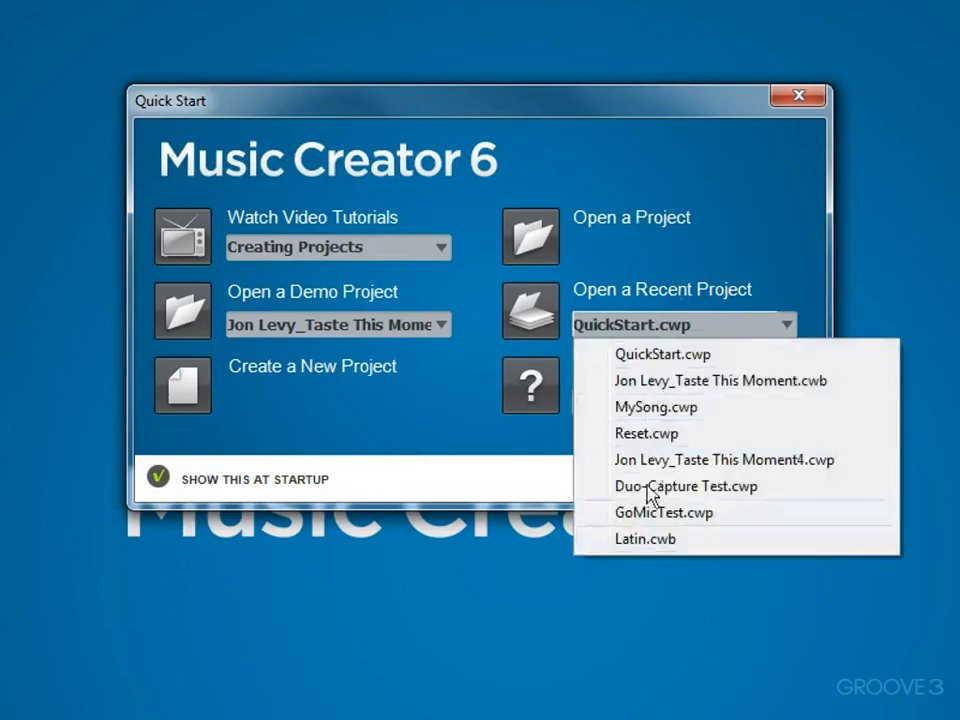
pyautogui.moveTo(536, 330)
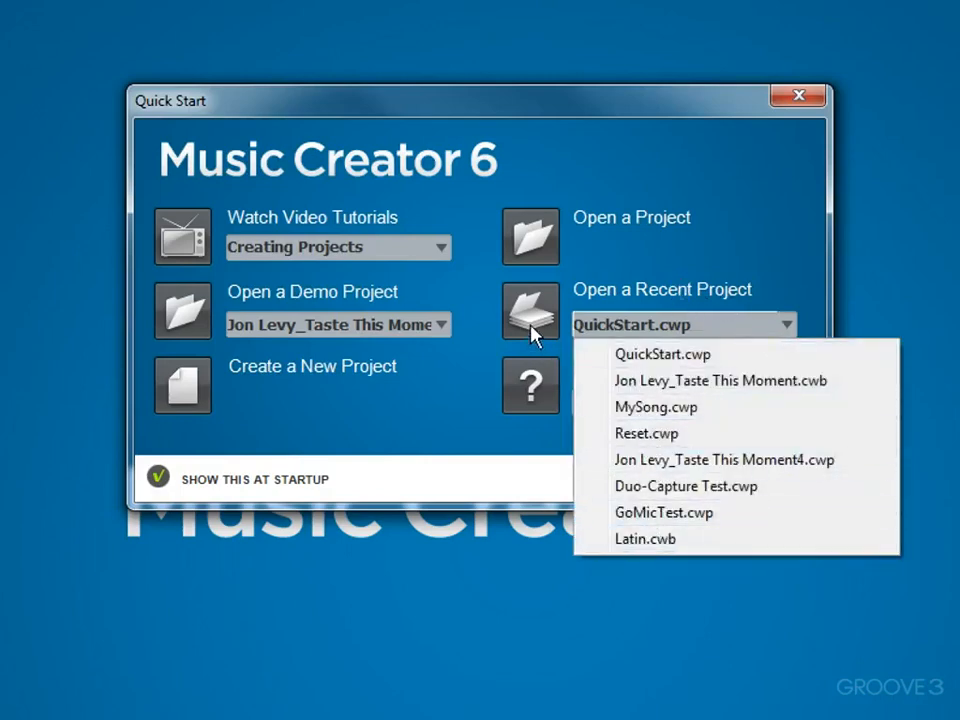
pyautogui.moveTo(650, 338)
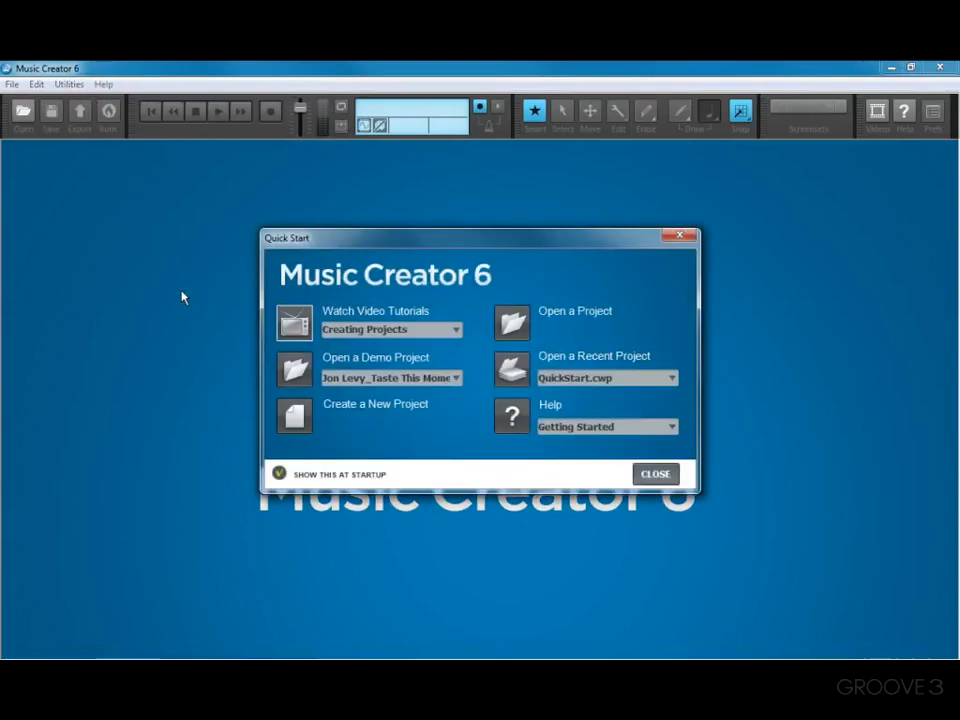
pyautogui.moveTo(540, 456)
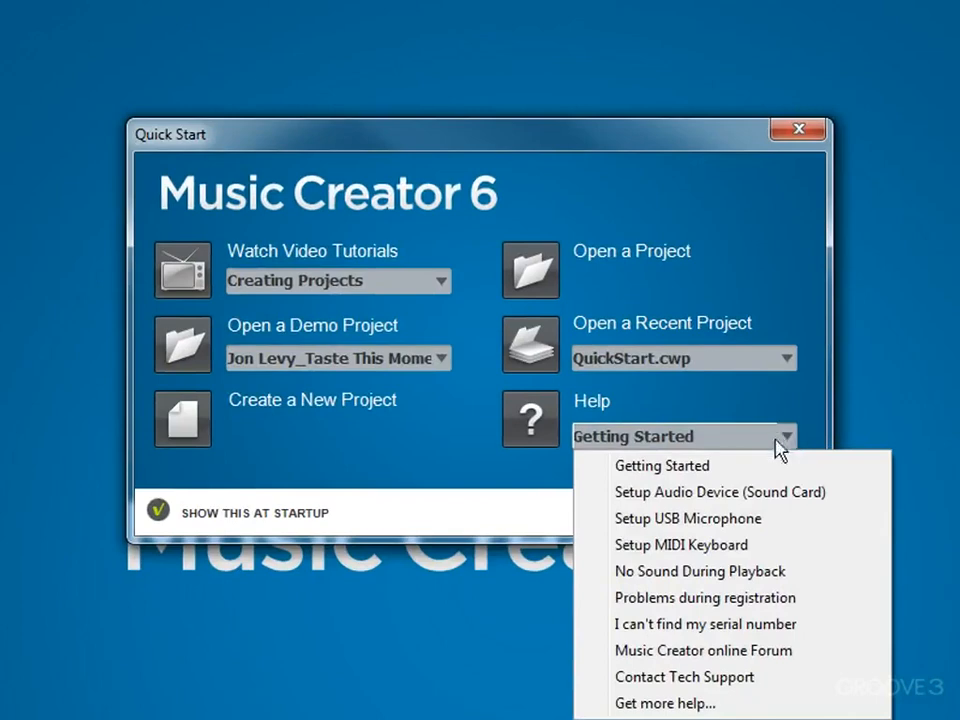
pyautogui.moveTo(684, 676)
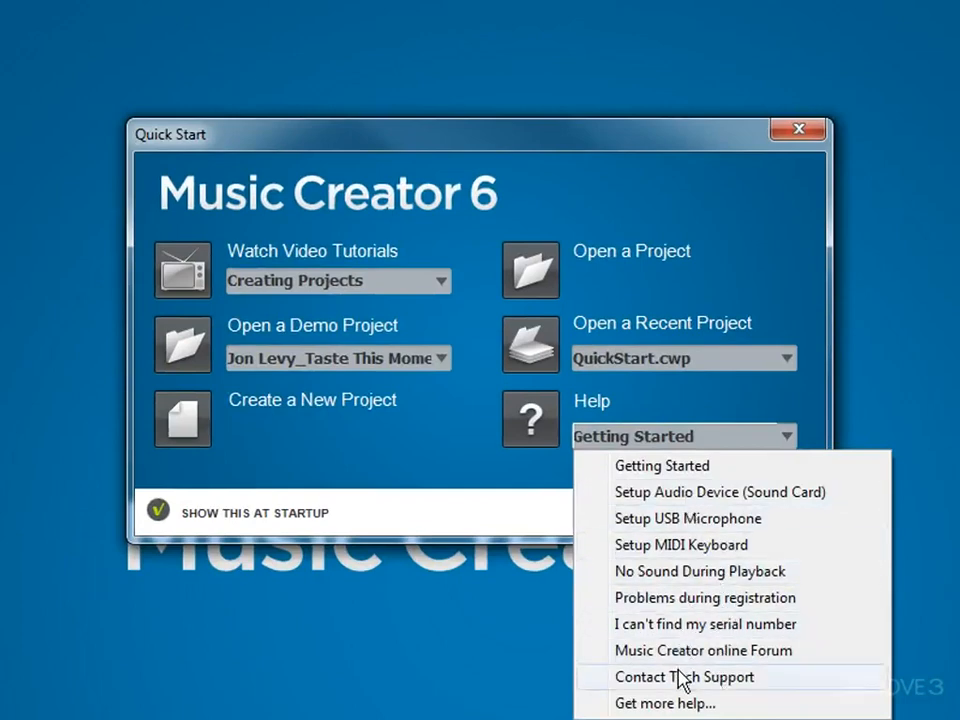
pyautogui.click(684, 676)
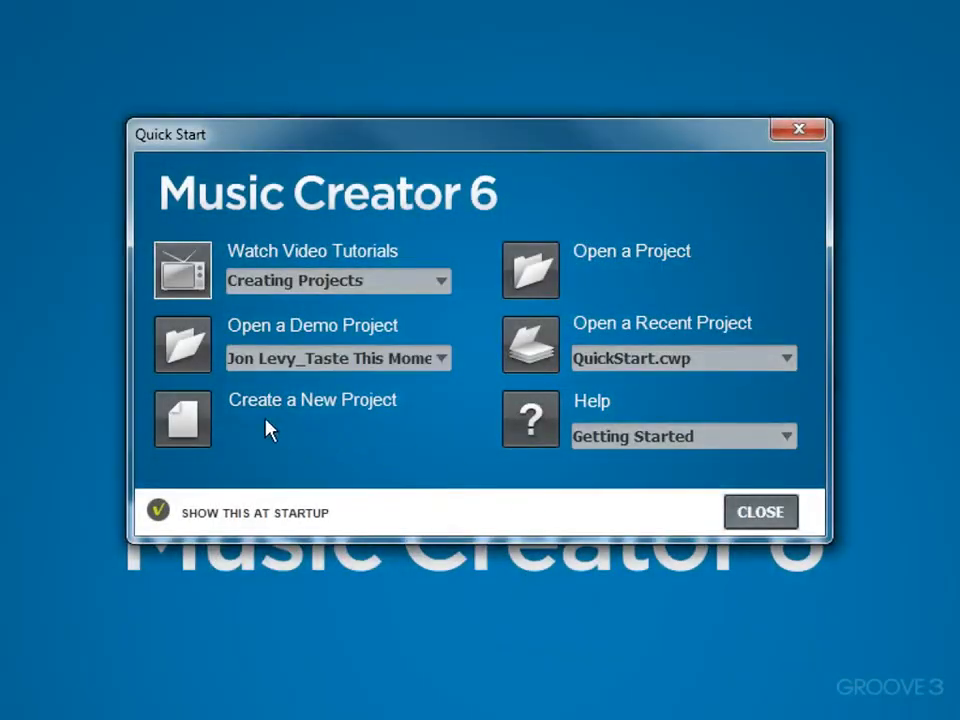
pyautogui.moveTo(196, 418)
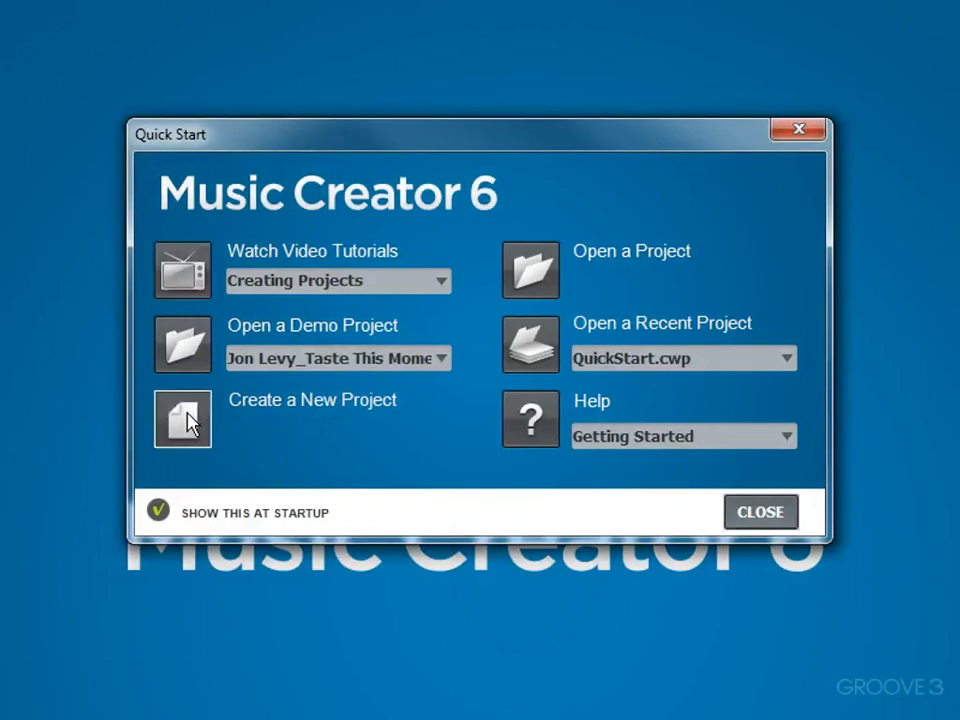
# Choose Create a New Project so the New Project File dialog appears
pyautogui.click(182, 420)
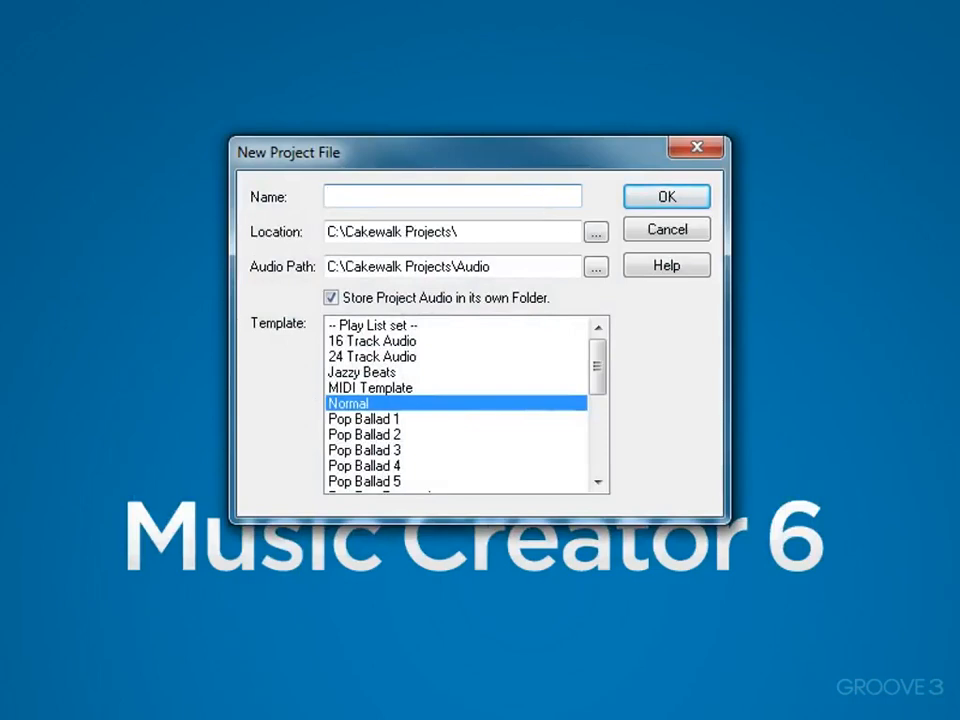
# Name the new project NewSong so its location and audio path point to a NewSong folder
pyautogui.write('NewSong')
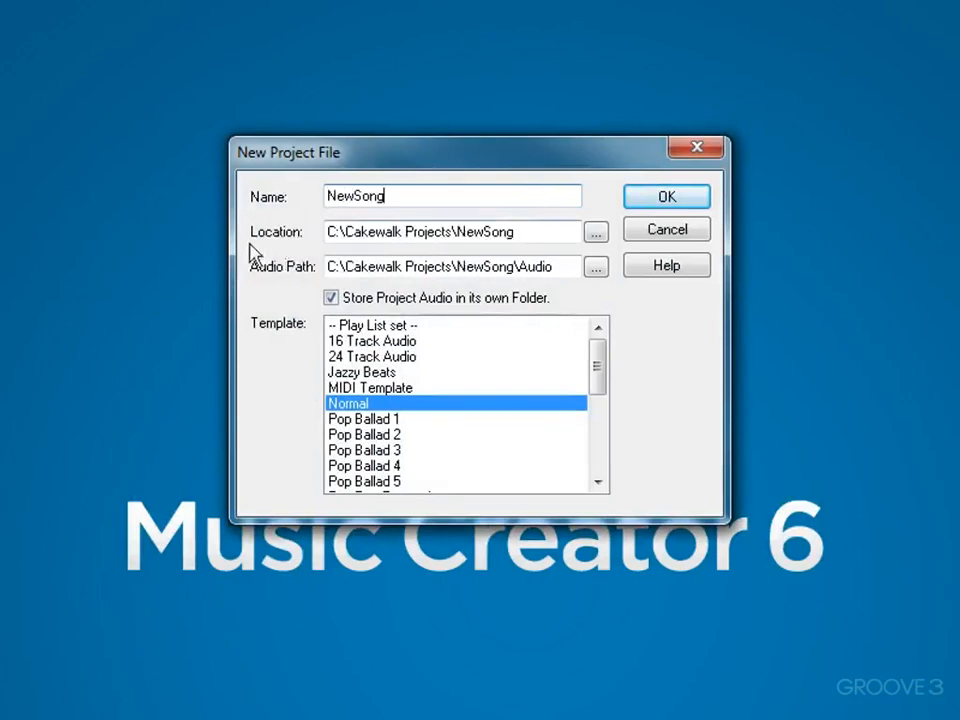
pyautogui.moveTo(364, 252)
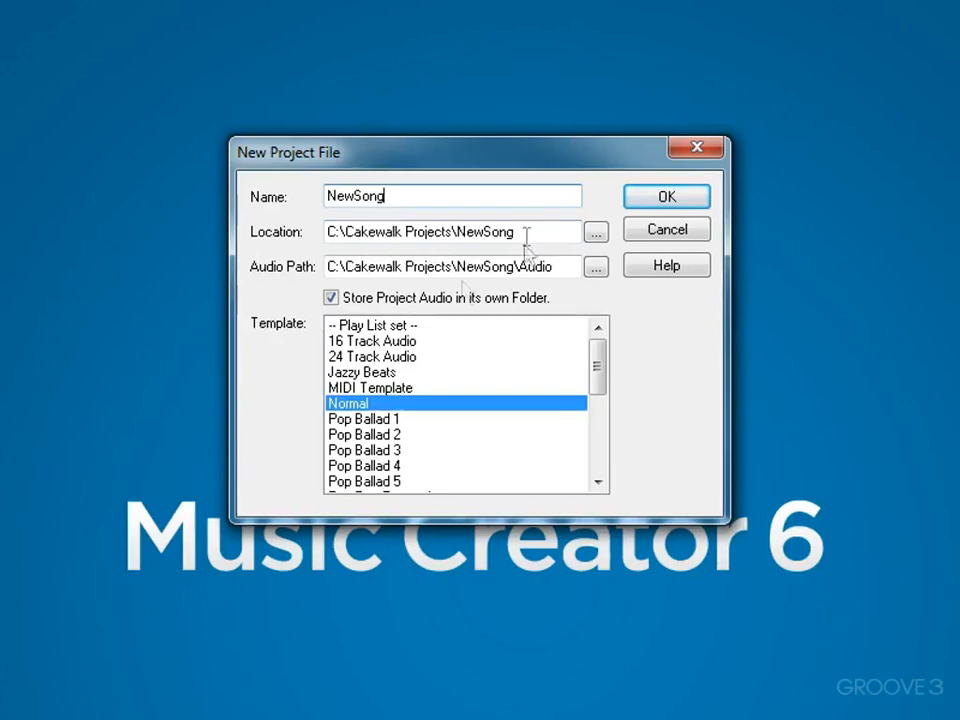
pyautogui.moveTo(464, 284)
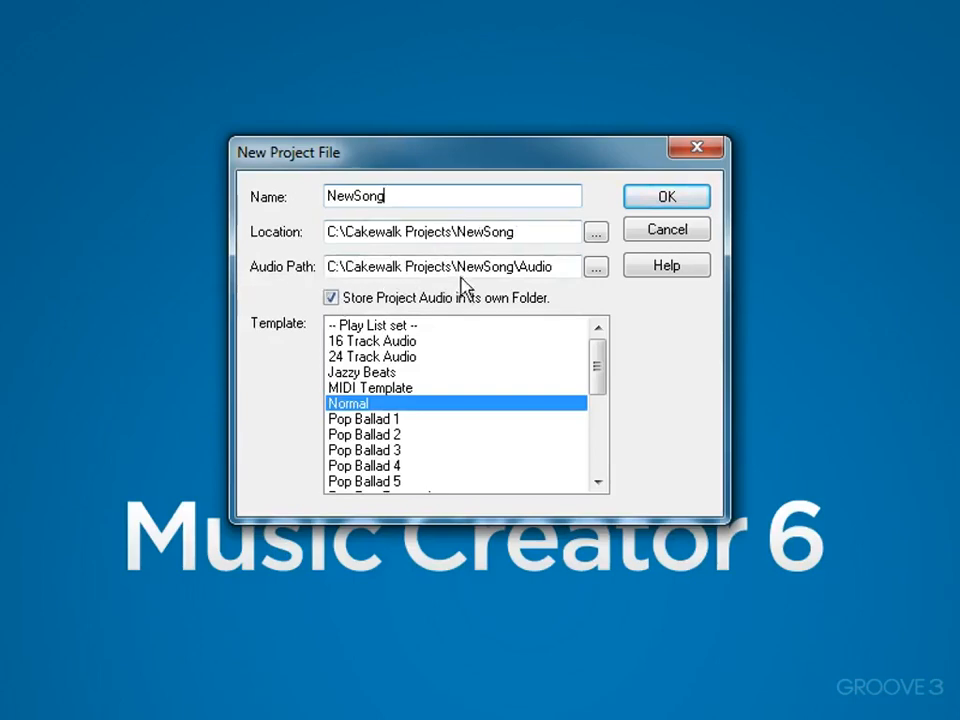
pyautogui.moveTo(550, 272)
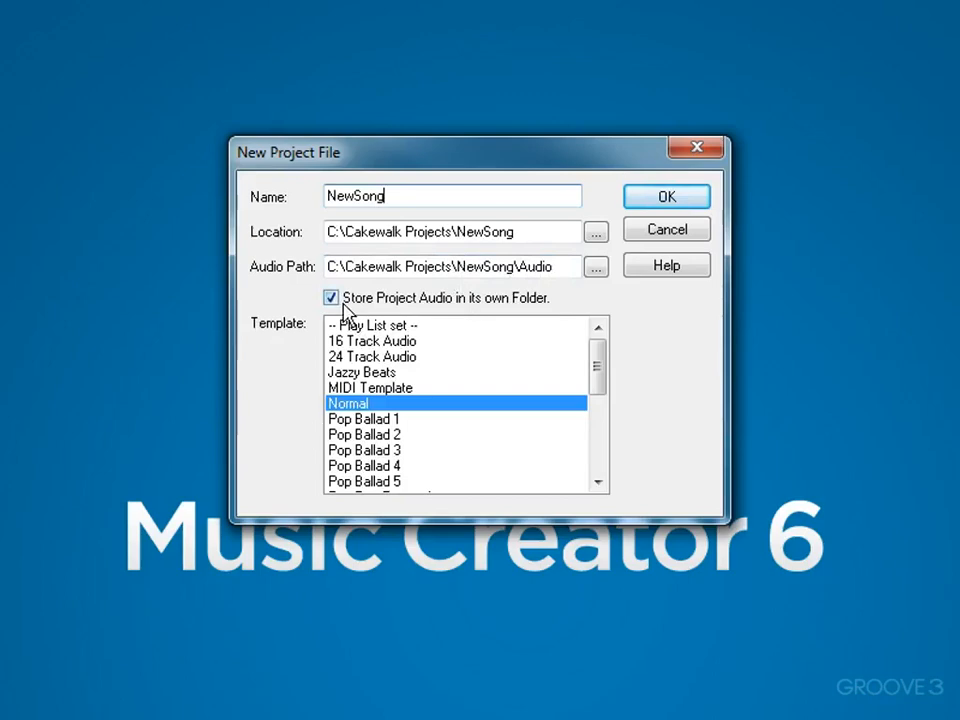
pyautogui.moveTo(536, 316)
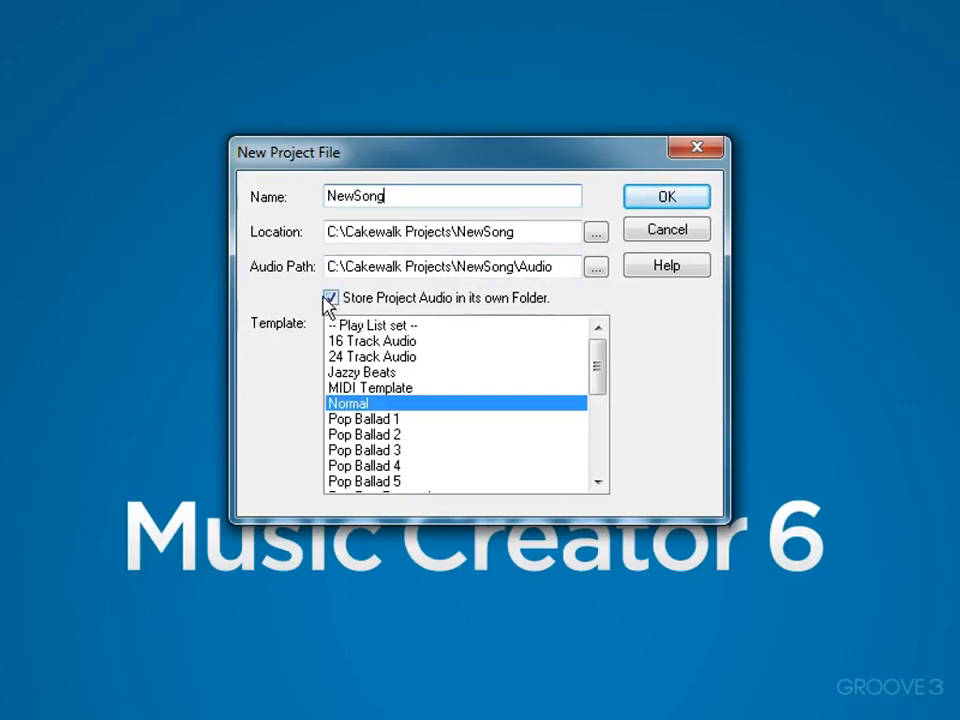
pyautogui.moveTo(316, 248)
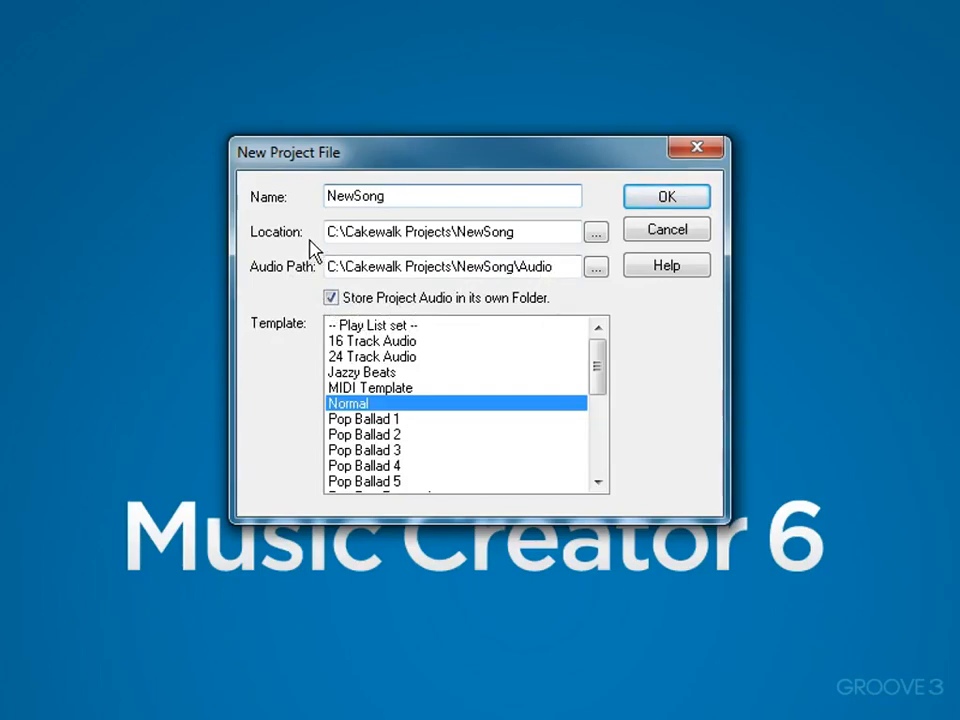
pyautogui.moveTo(470, 262)
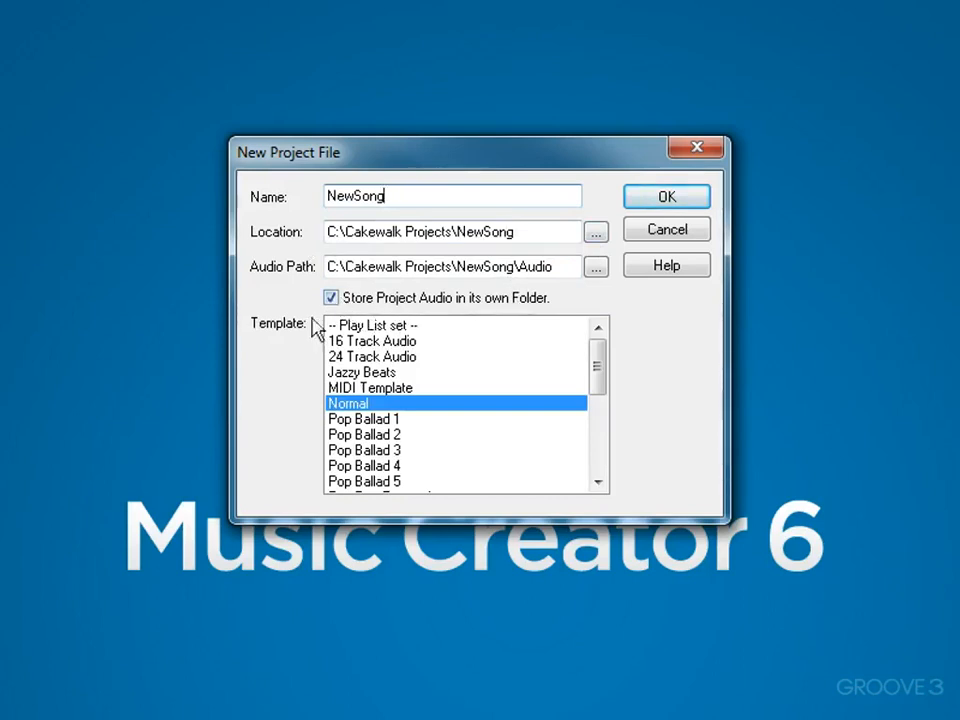
pyautogui.moveTo(400, 470)
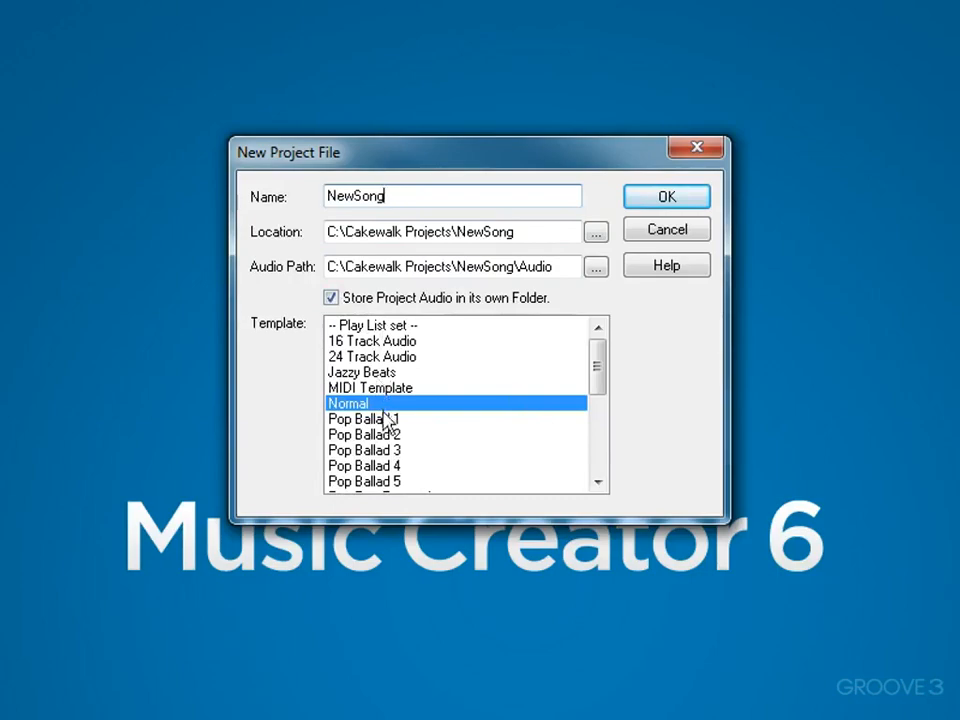
pyautogui.moveTo(444, 414)
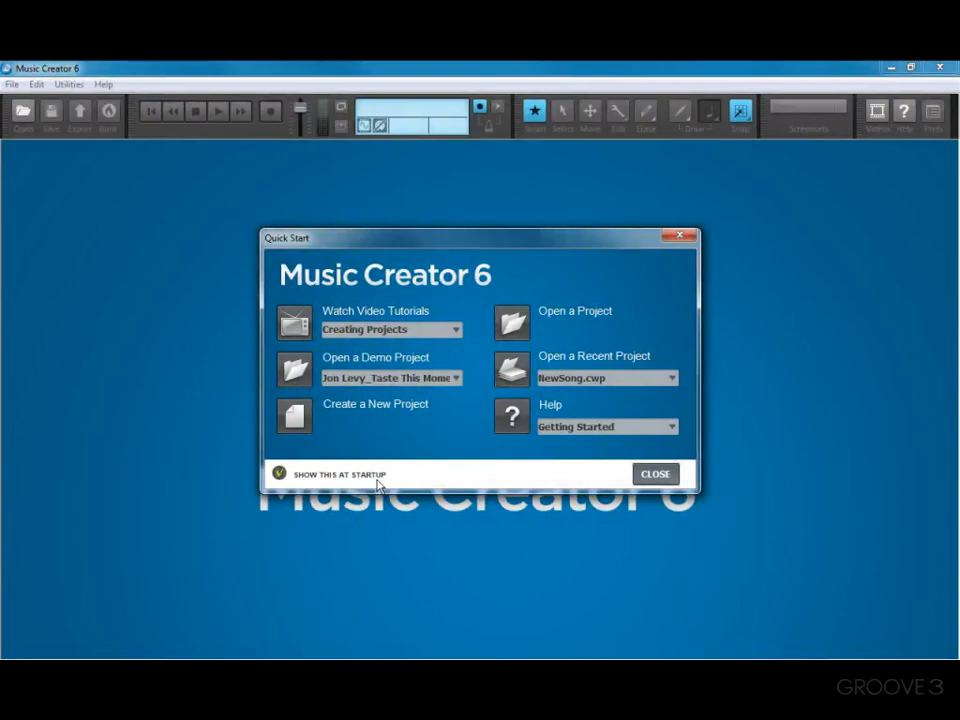
pyautogui.moveTo(428, 440)
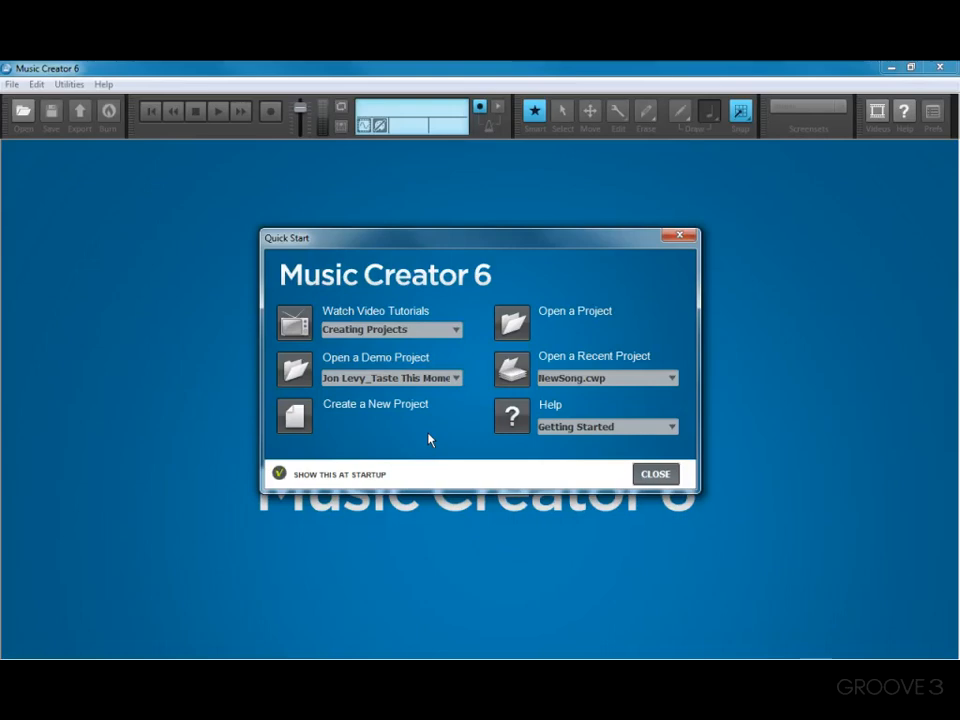
pyautogui.moveTo(572, 450)
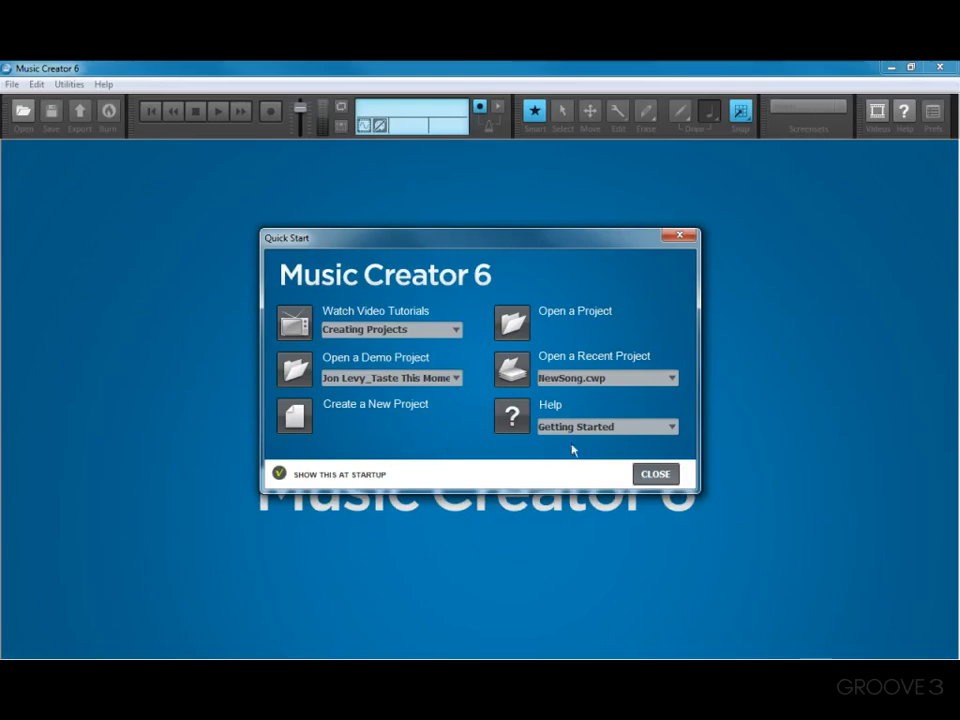
pyautogui.moveTo(900, 136)
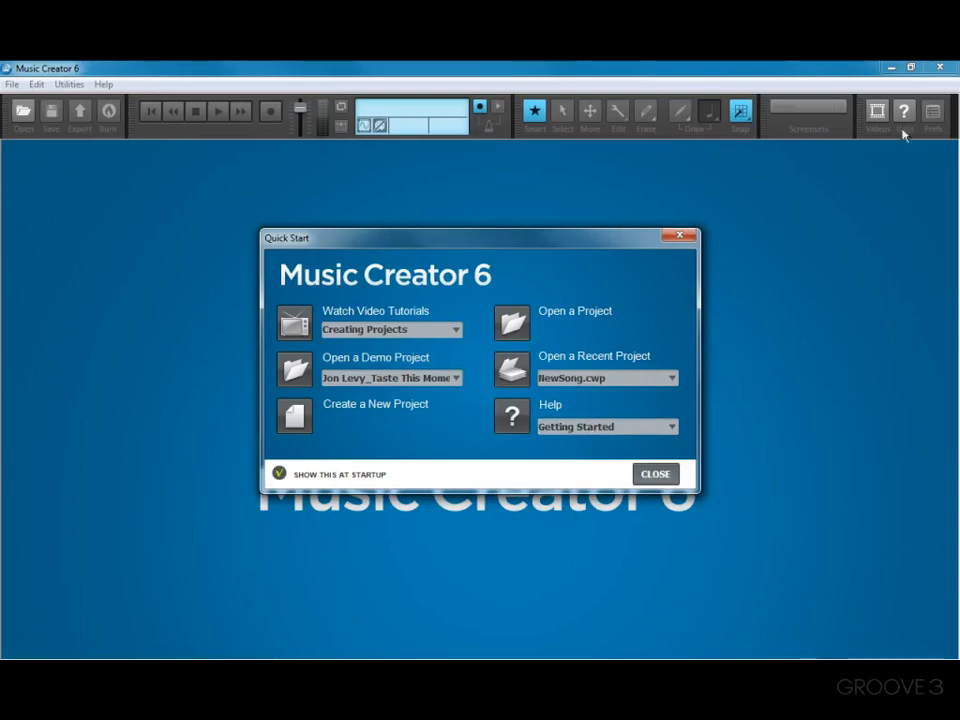